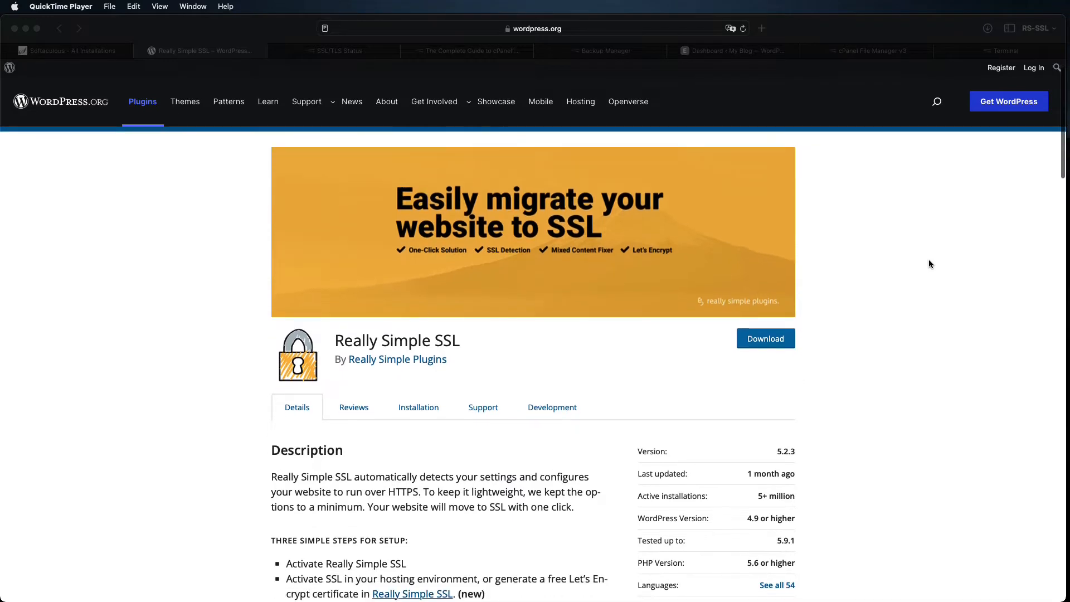
- Review the SSL/TLS Status page and the AutoSSL guide, then show the Backup Manager
{"action": "scroll", "scroll_direction": "down", "scroll_amount": 3}
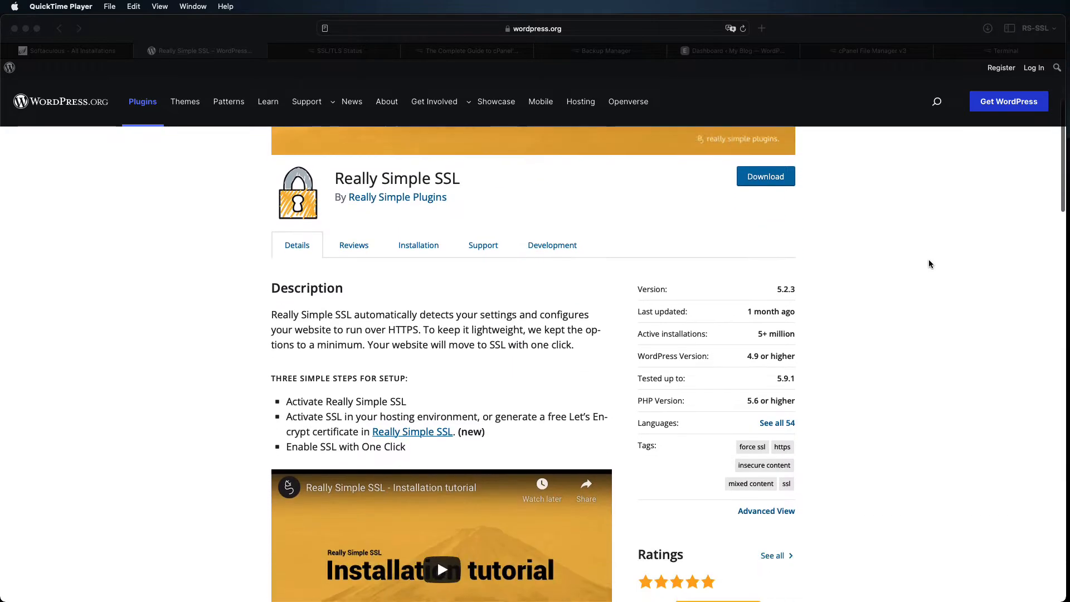
{"action": "scroll", "scroll_direction": "down", "scroll_amount": 3}
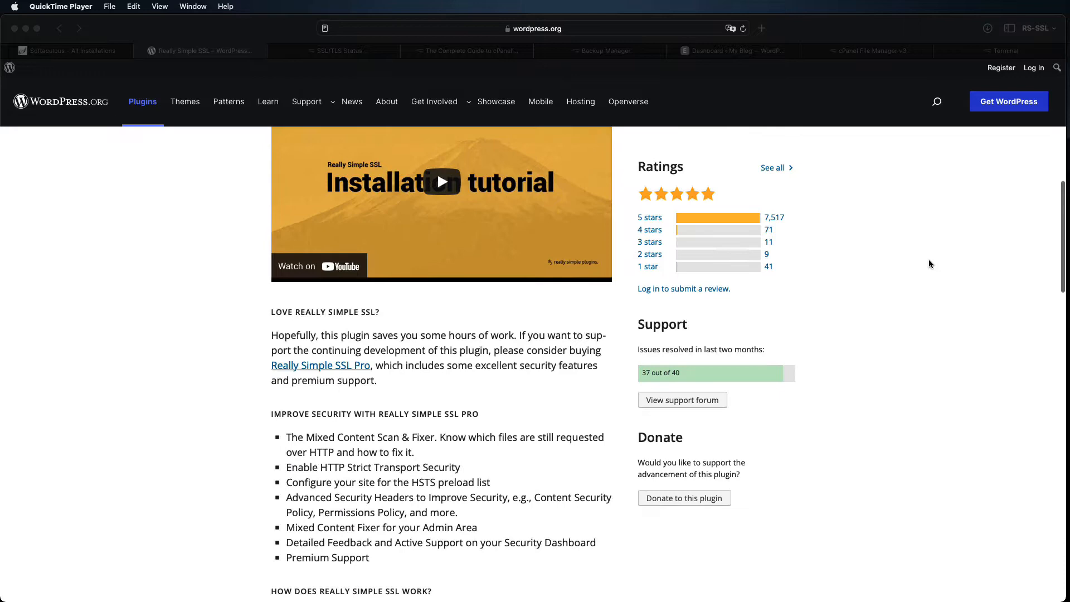
{"action": "scroll", "scroll_direction": "up", "scroll_amount": 3}
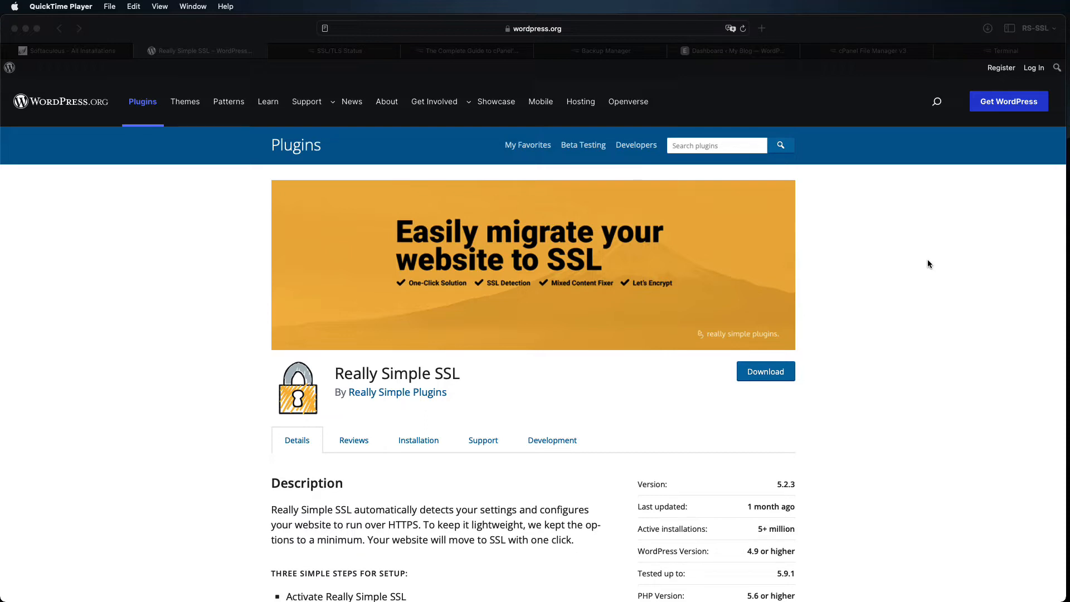
{"action": "mouse_move", "coordinate": [894, 248]}
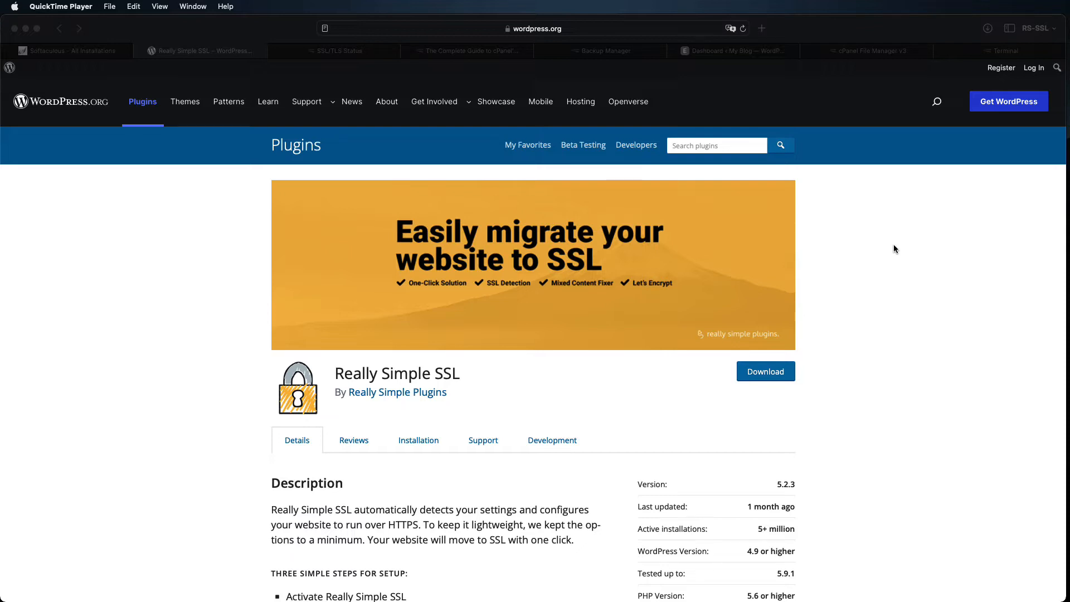
{"action": "mouse_move", "coordinate": [365, 55]}
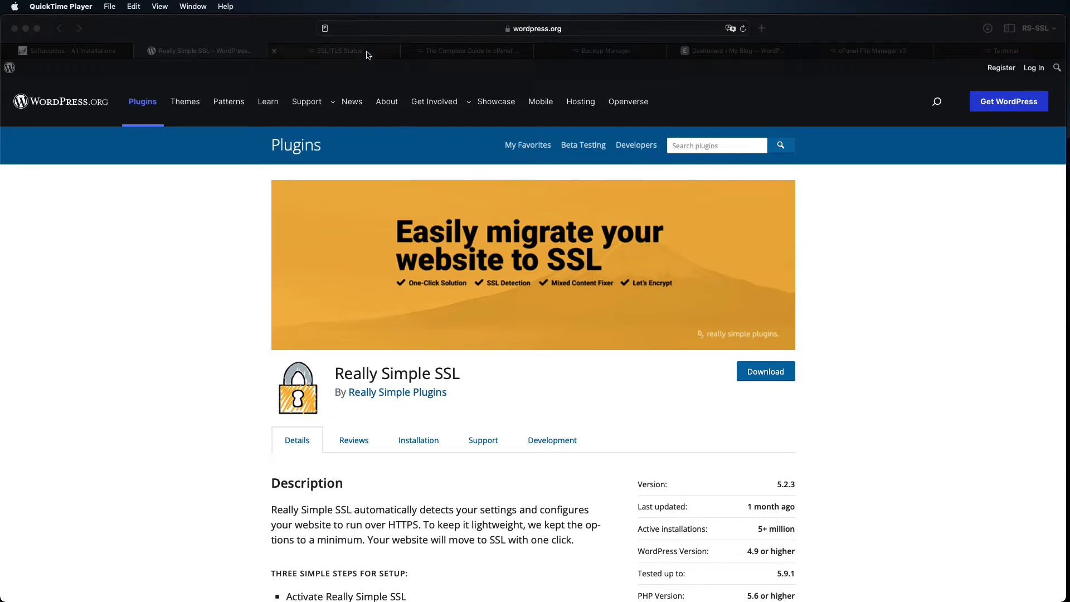
{"action": "left_click", "coordinate": [339, 50]}
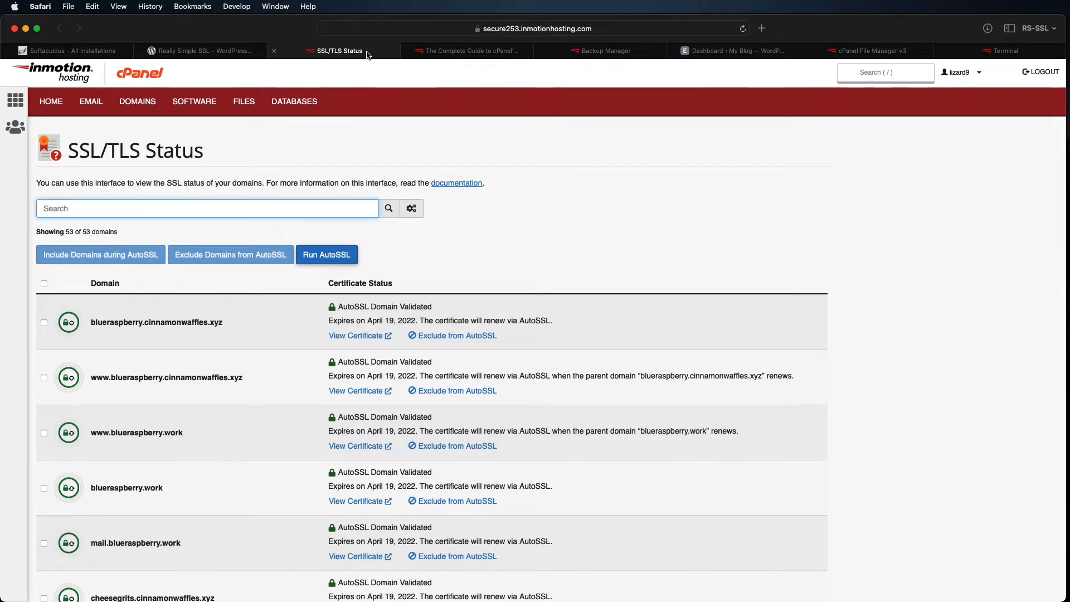
{"action": "mouse_move", "coordinate": [369, 50]}
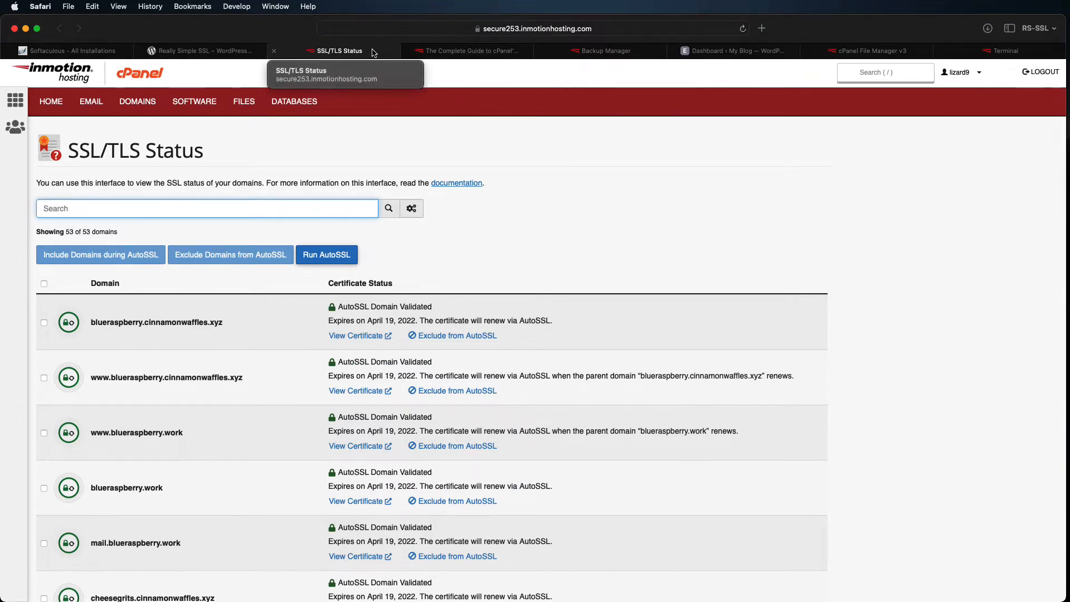
{"action": "left_click", "coordinate": [465, 51]}
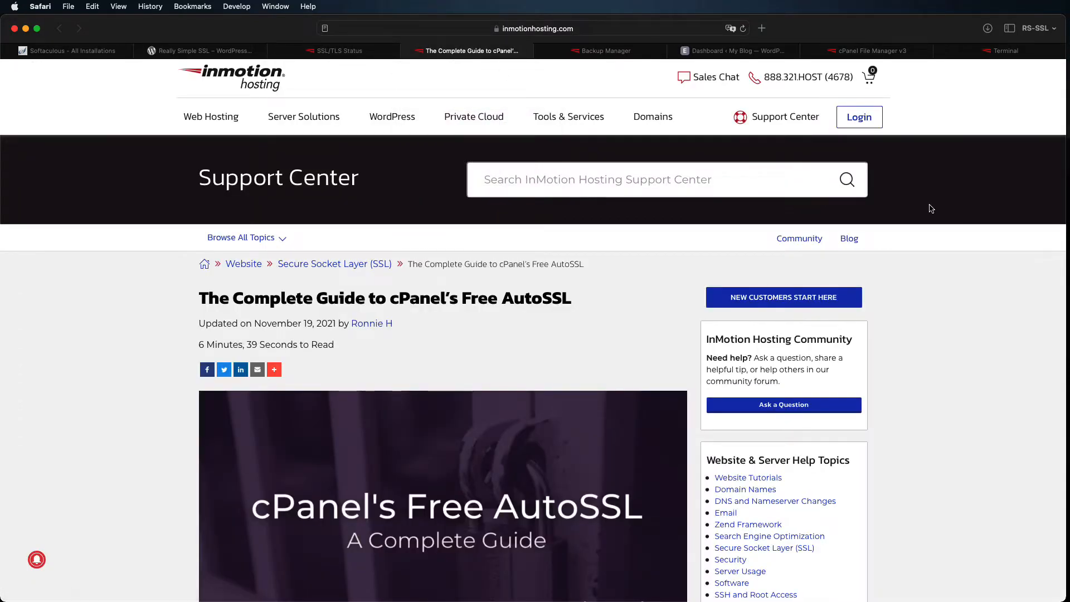
{"action": "mouse_move", "coordinate": [968, 226]}
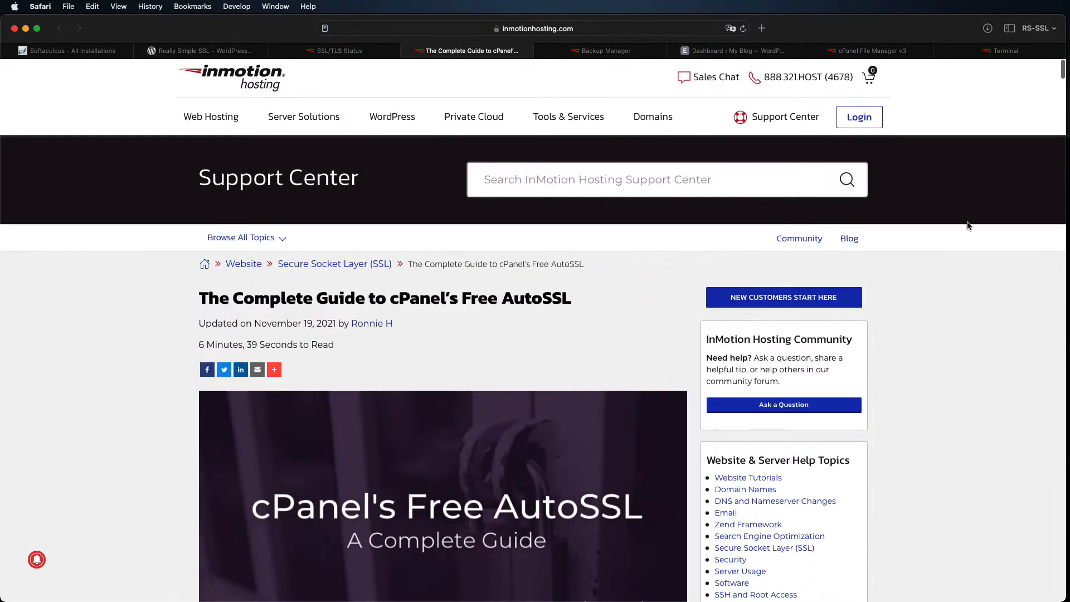
{"action": "left_click", "coordinate": [603, 50]}
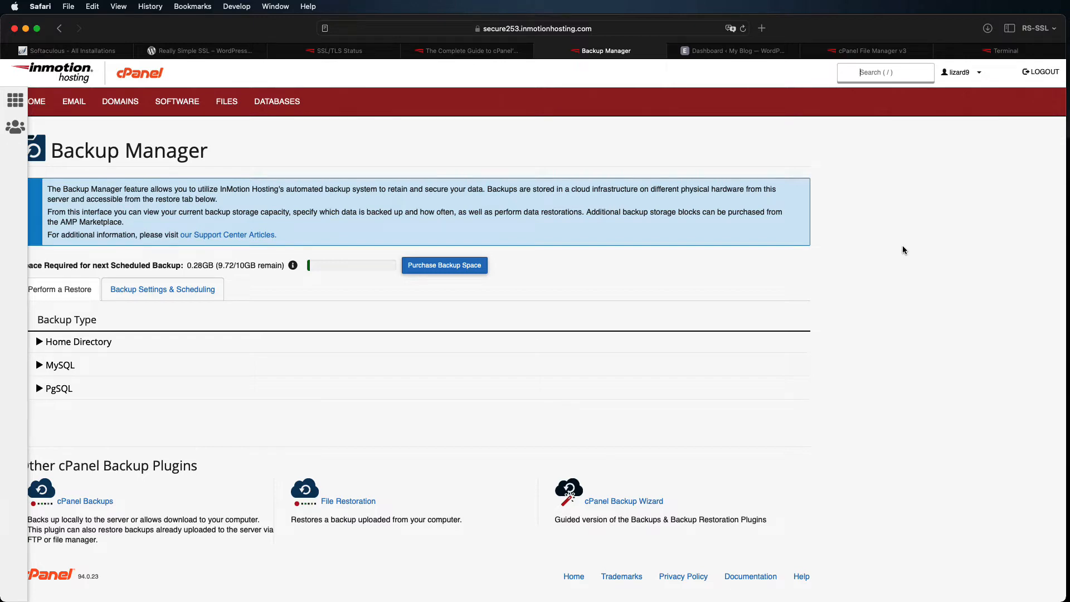
{"action": "mouse_move", "coordinate": [792, 29]}
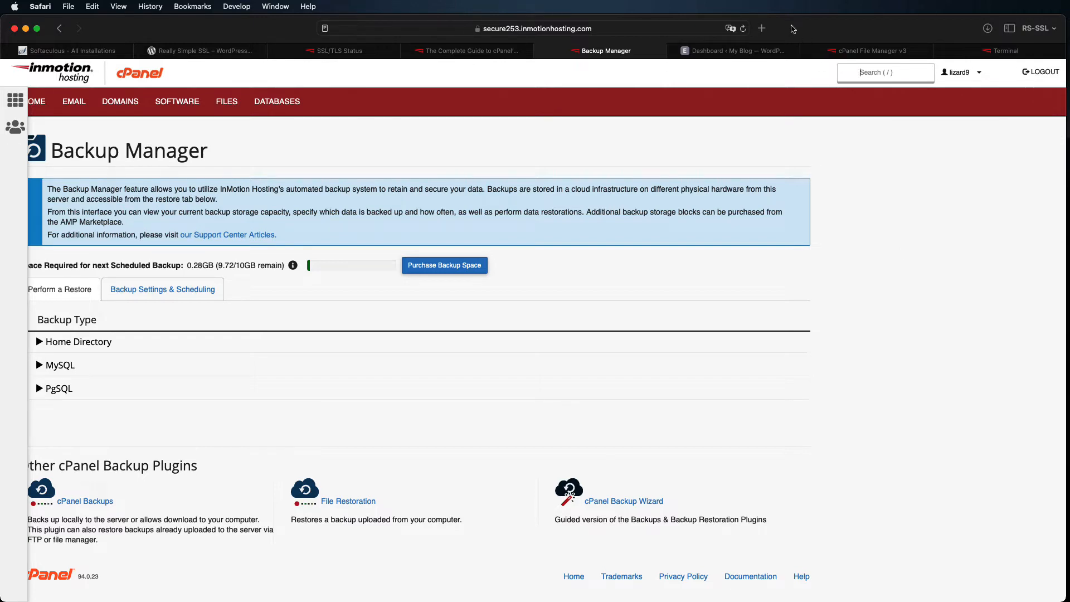
- Switch to the blog's WordPress admin Dashboard tab
{"action": "left_click", "coordinate": [732, 50]}
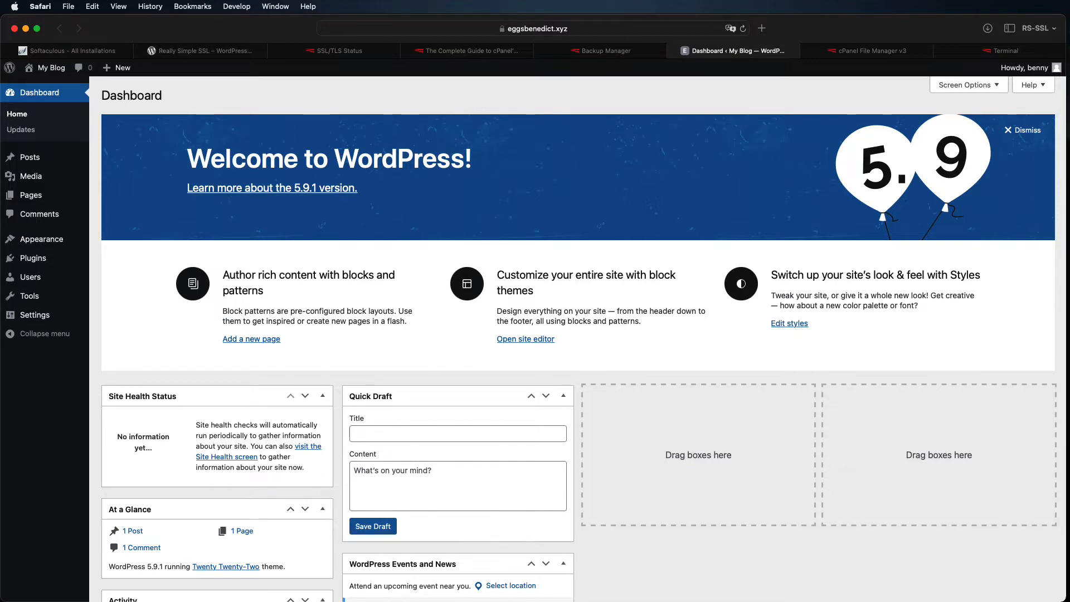
{"action": "mouse_move", "coordinate": [157, 316]}
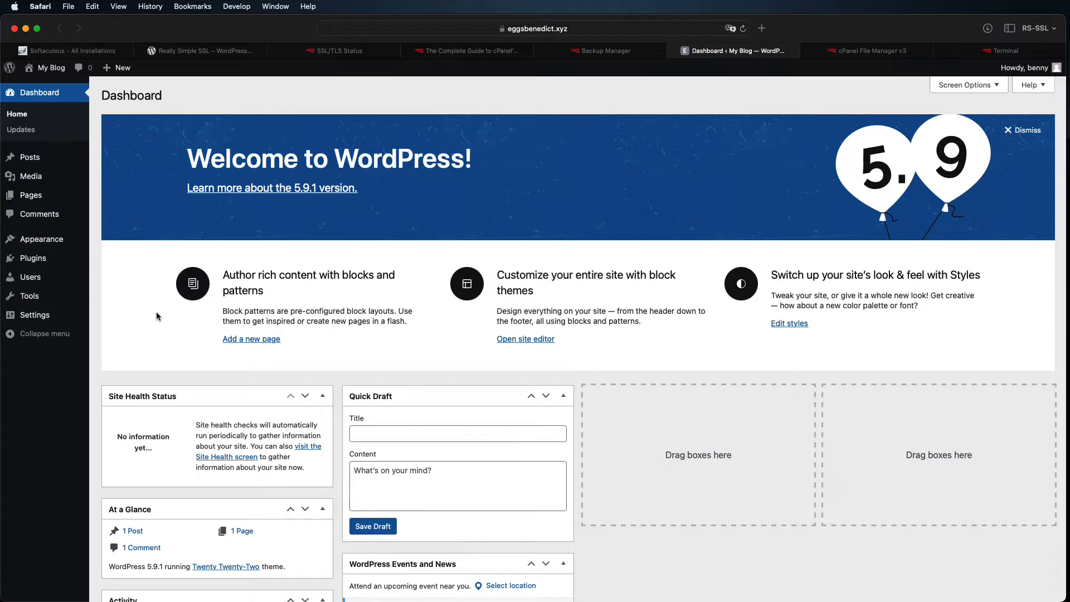
{"action": "mouse_move", "coordinate": [138, 321]}
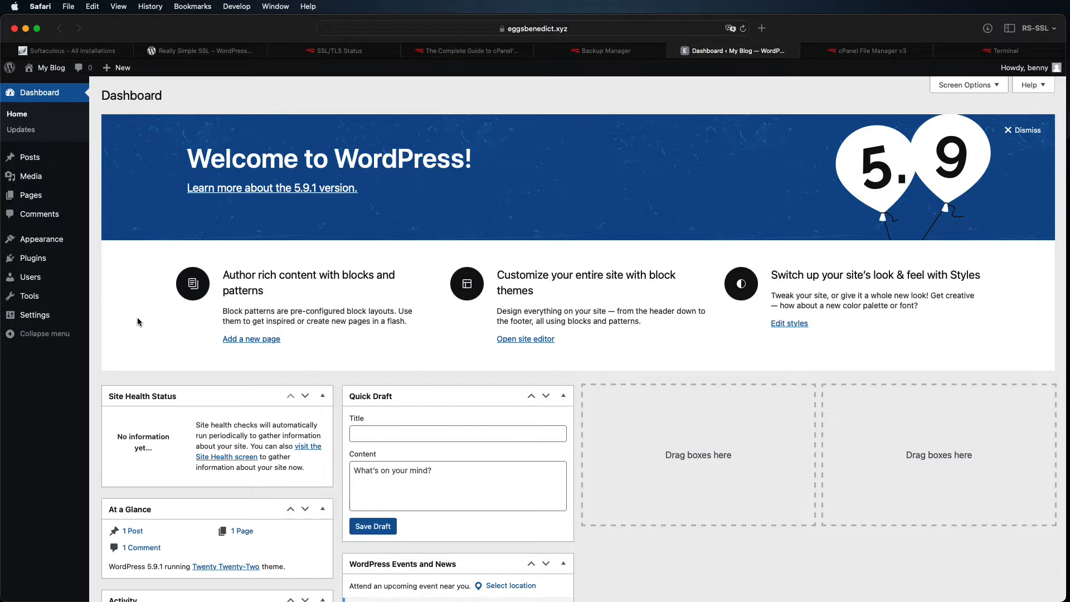
{"action": "mouse_move", "coordinate": [109, 271]}
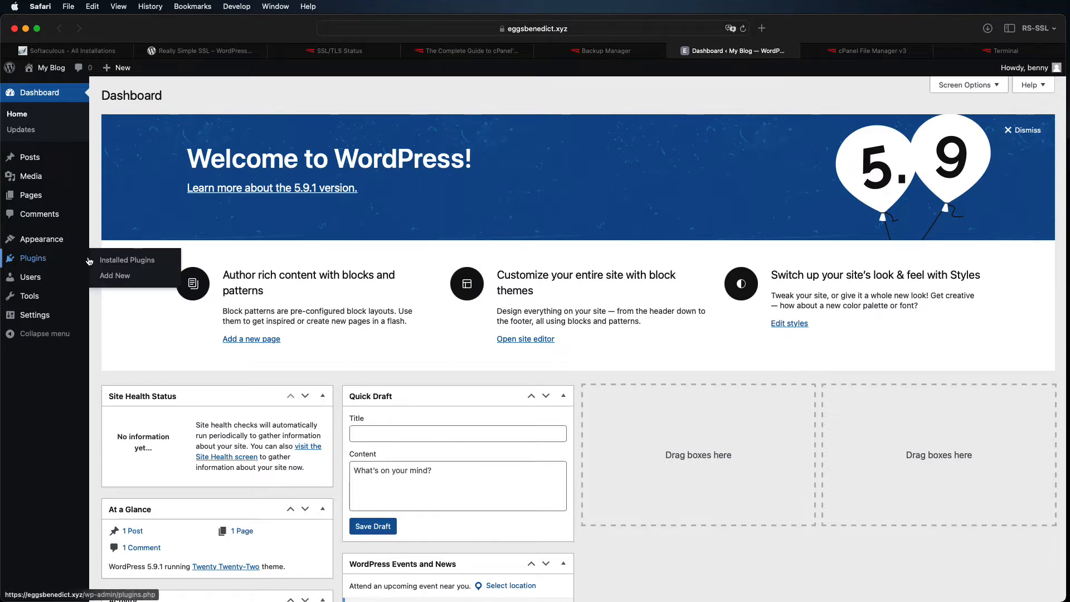
{"action": "mouse_move", "coordinate": [115, 276]}
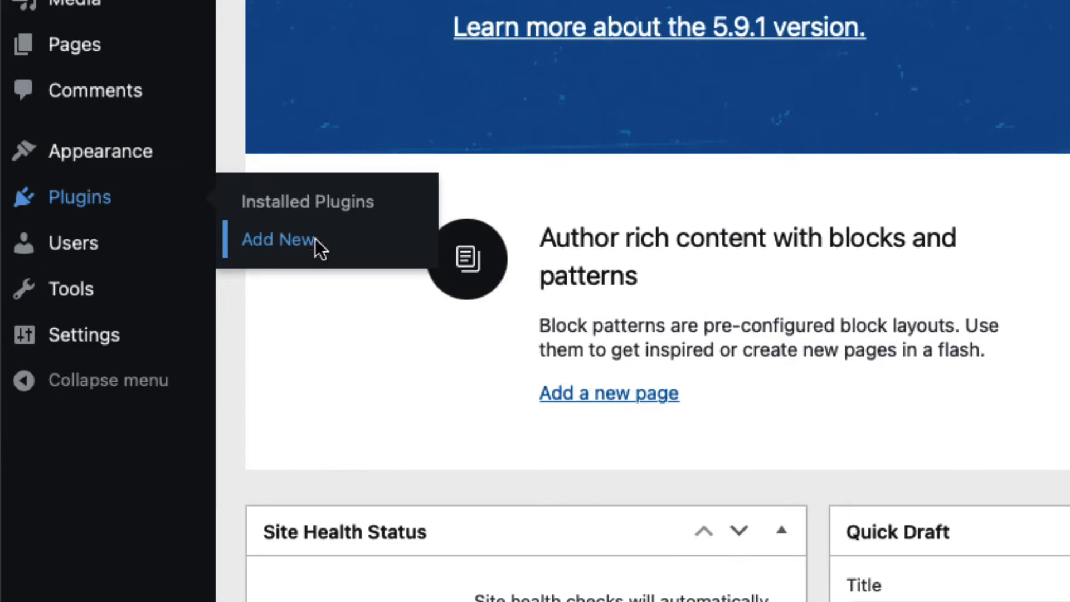
- Install and activate the Really Simple SSL plugin from Plugins > Add New
{"action": "left_click", "coordinate": [278, 238]}
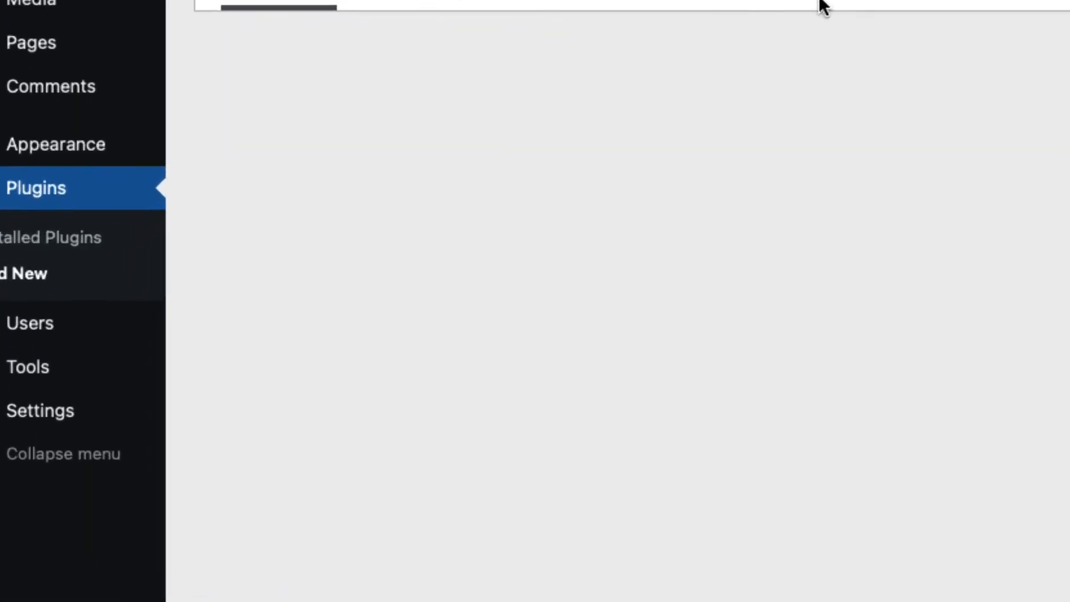
{"action": "left_click", "coordinate": [851, 116]}
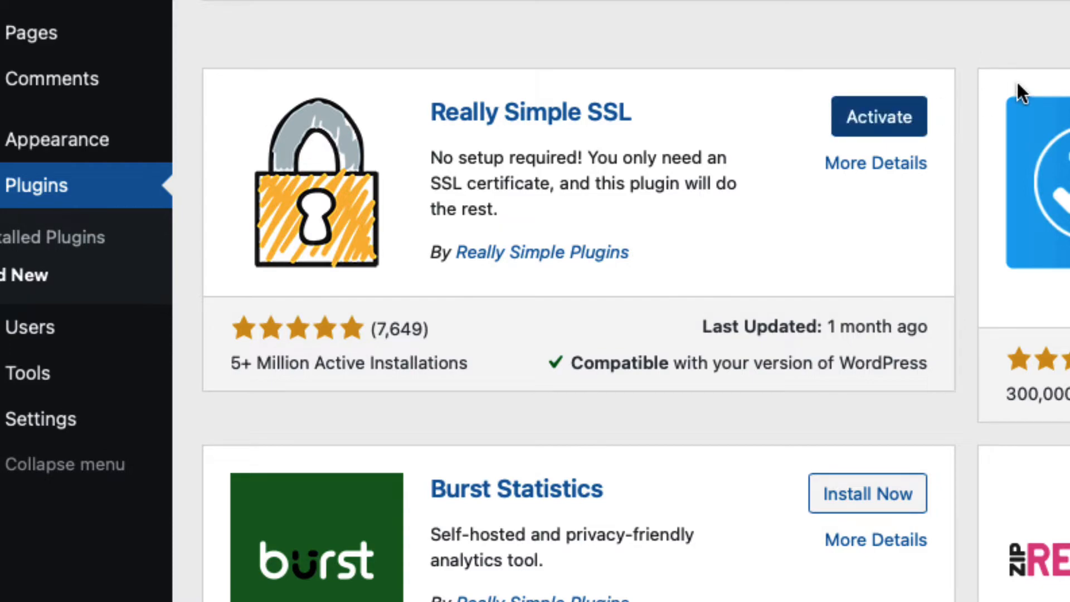
{"action": "left_click", "coordinate": [879, 116]}
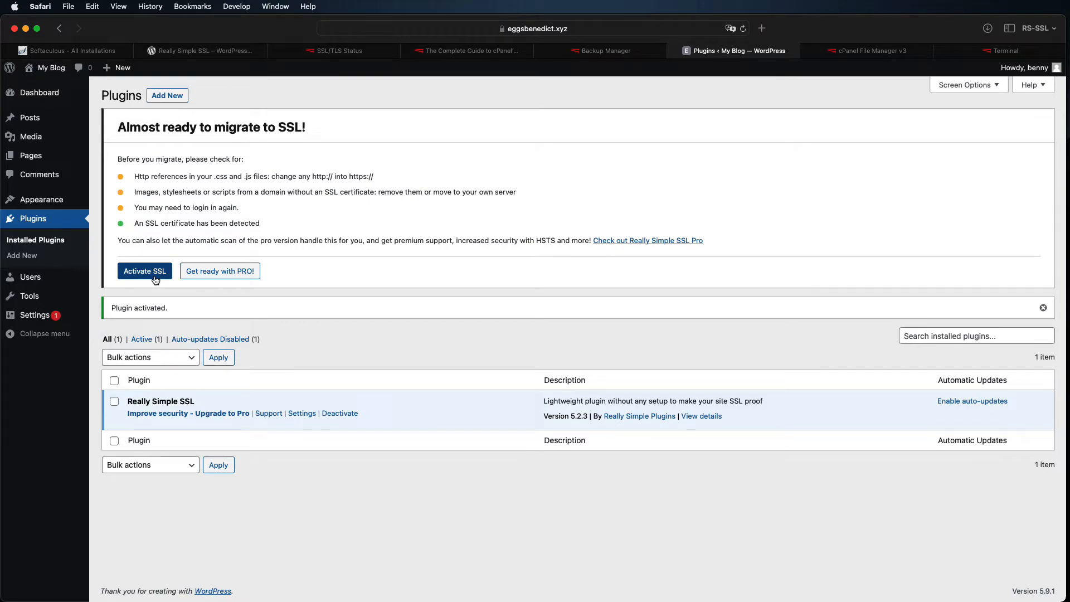
- Activate SSL, open the 'regain access' article separately, and enable the 301 .htaccess redirect
{"action": "left_click", "coordinate": [144, 271]}
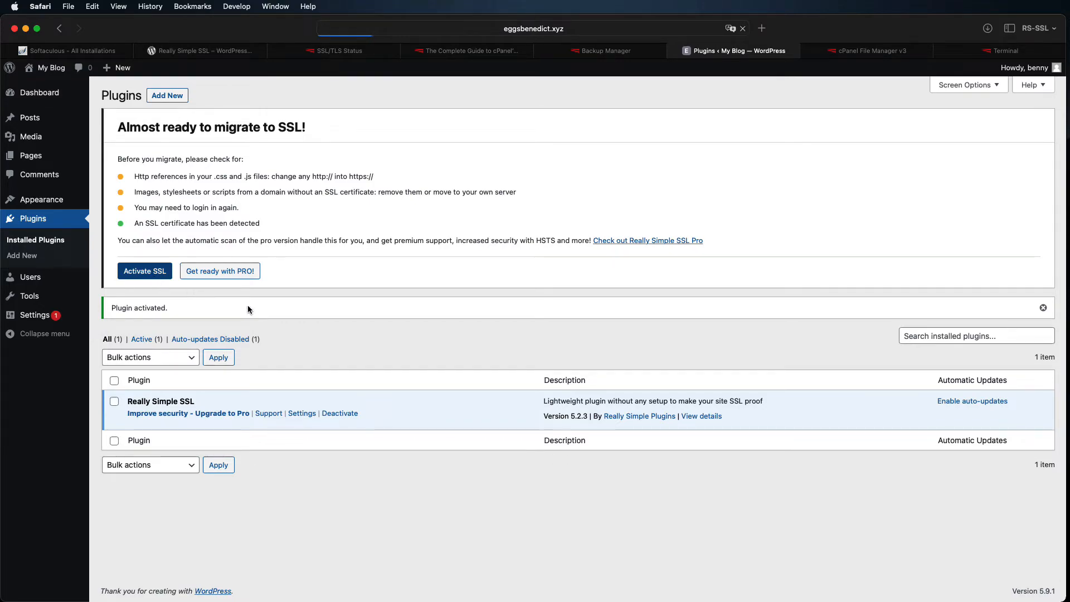
{"action": "left_click", "coordinate": [144, 271]}
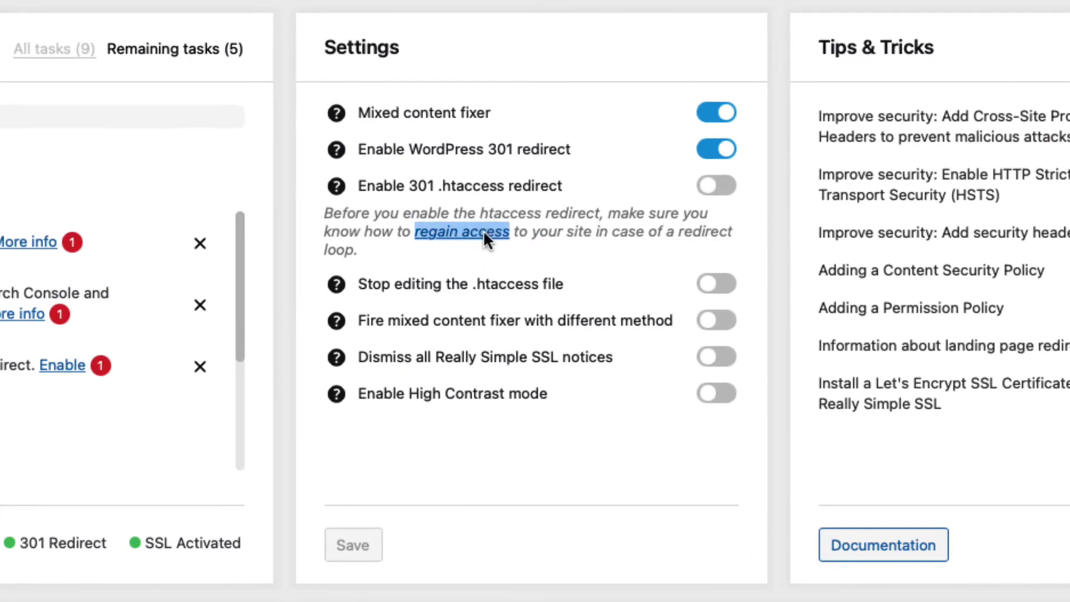
{"action": "right_click", "coordinate": [461, 232]}
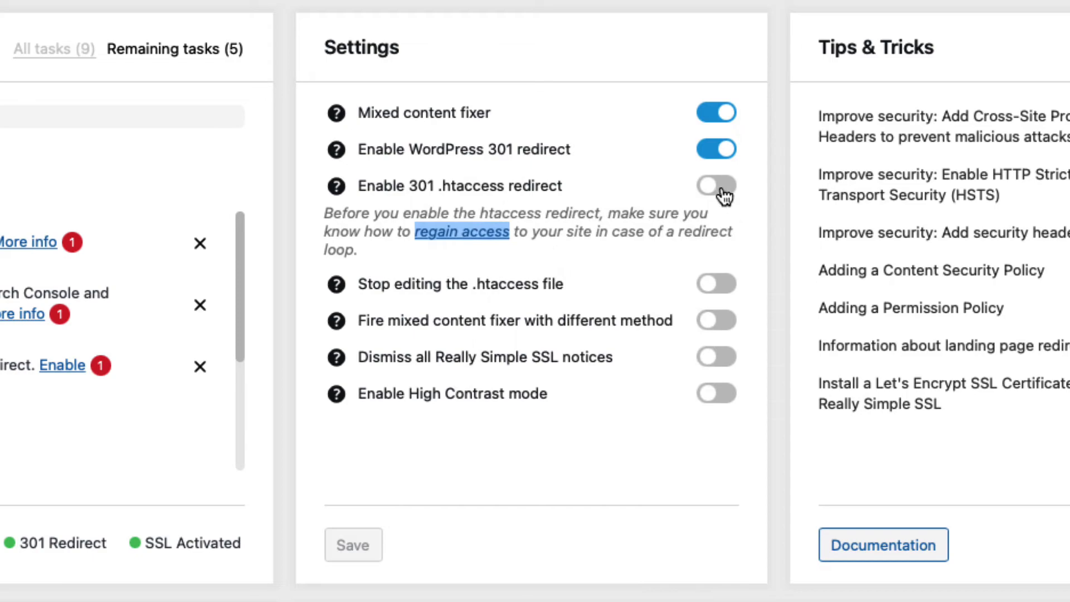
{"action": "left_click", "coordinate": [715, 184]}
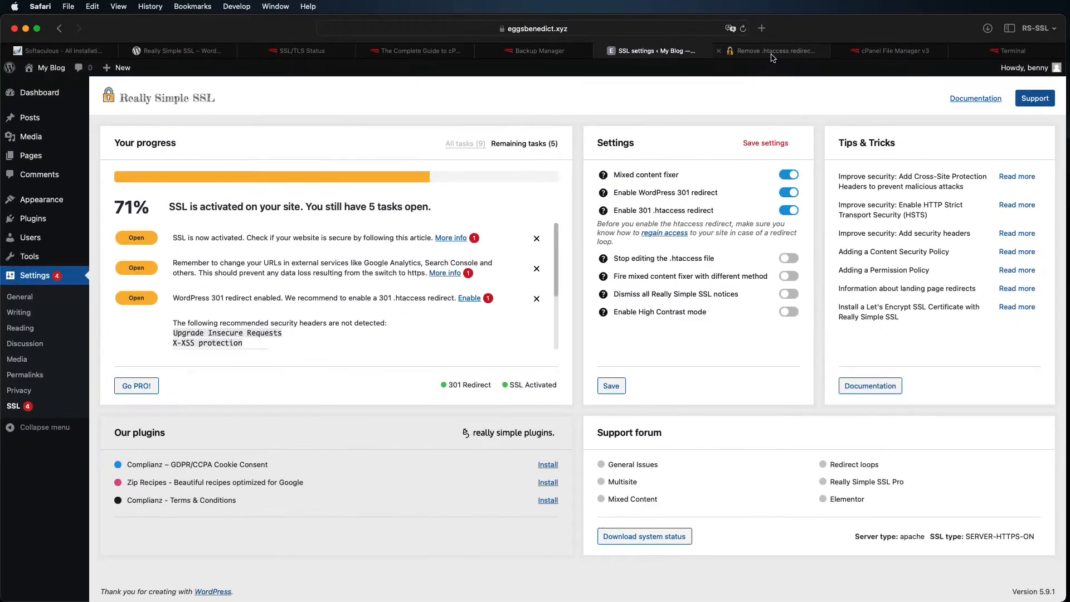
- Read the .htaccess redirect article, then save the SSL settings with the 301 redirect enabled
{"action": "left_click", "coordinate": [775, 50]}
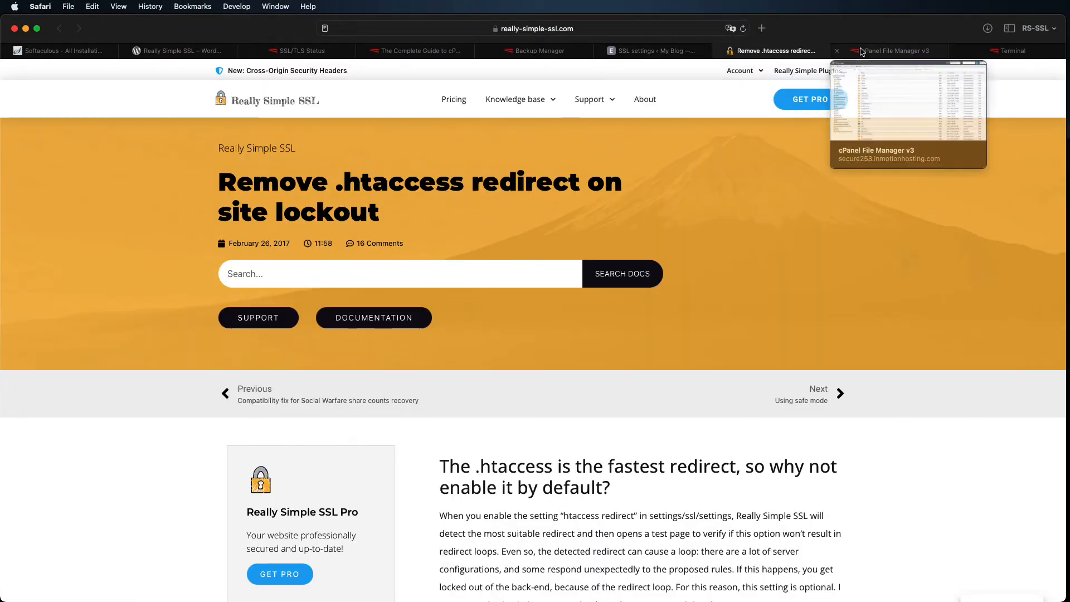
{"action": "left_click", "coordinate": [649, 50]}
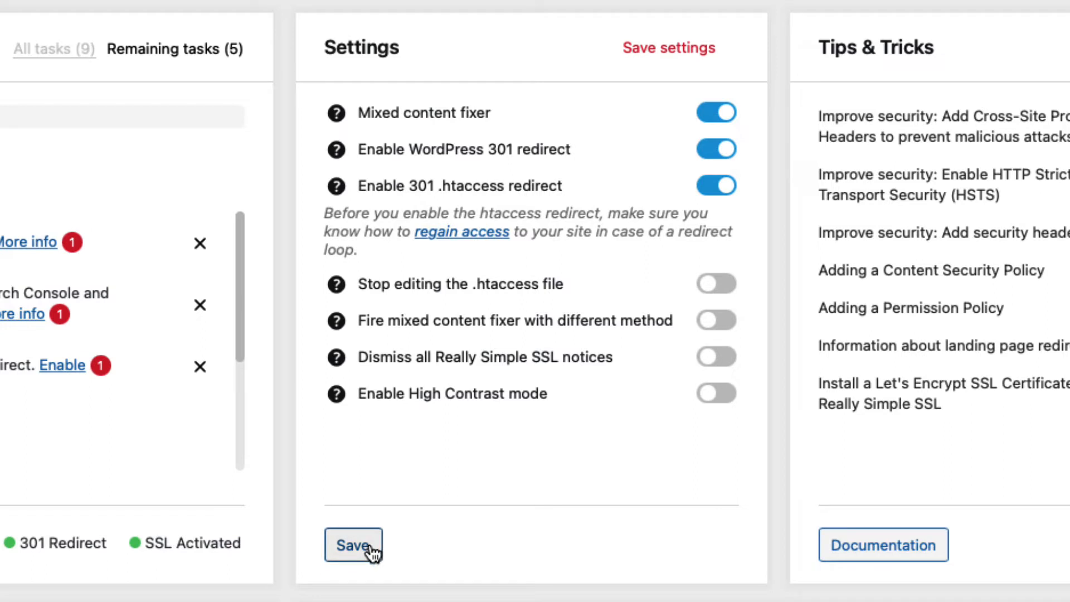
{"action": "mouse_move", "coordinate": [423, 585]}
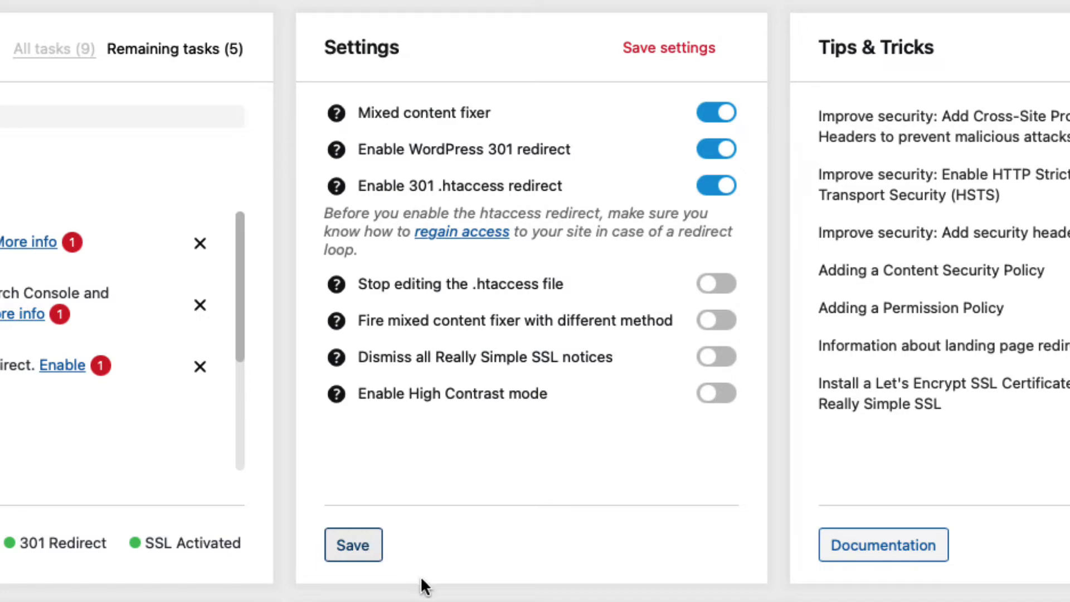
{"action": "left_click", "coordinate": [353, 544]}
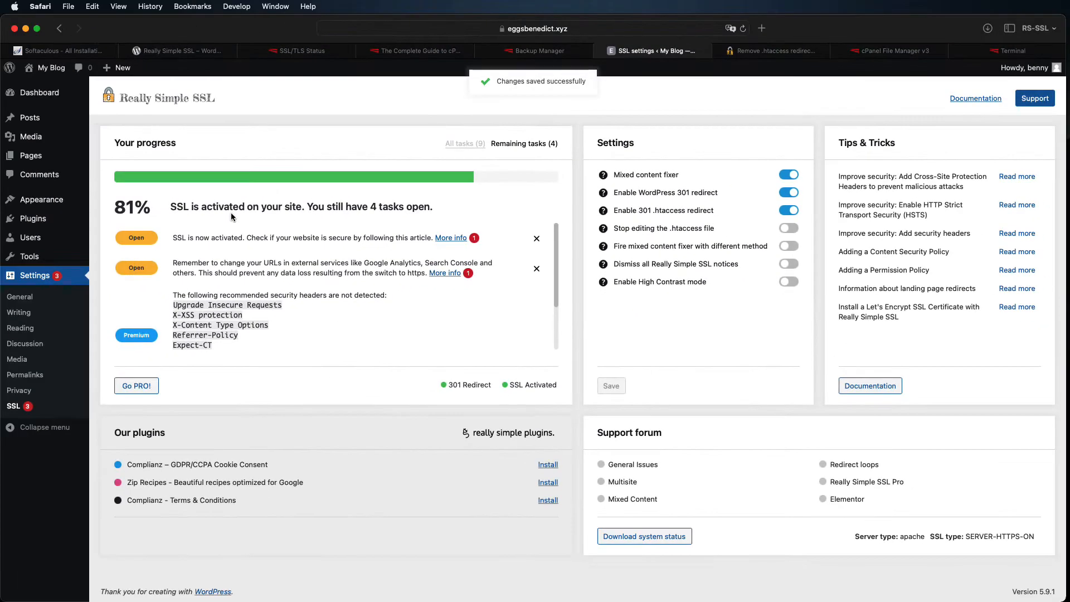
{"action": "left_click", "coordinate": [68, 6]}
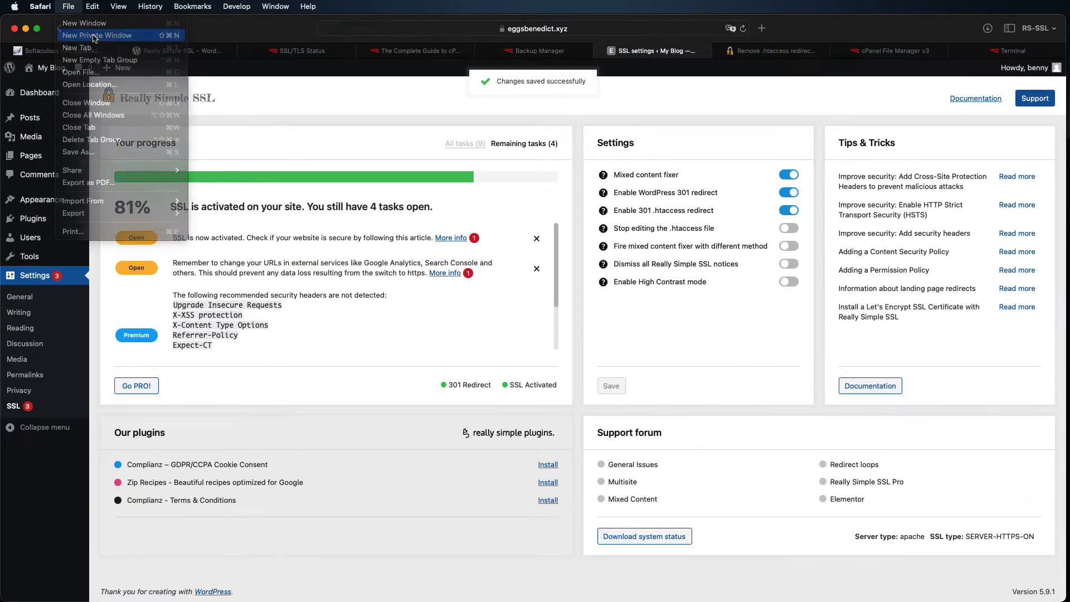
{"action": "left_click", "coordinate": [97, 35]}
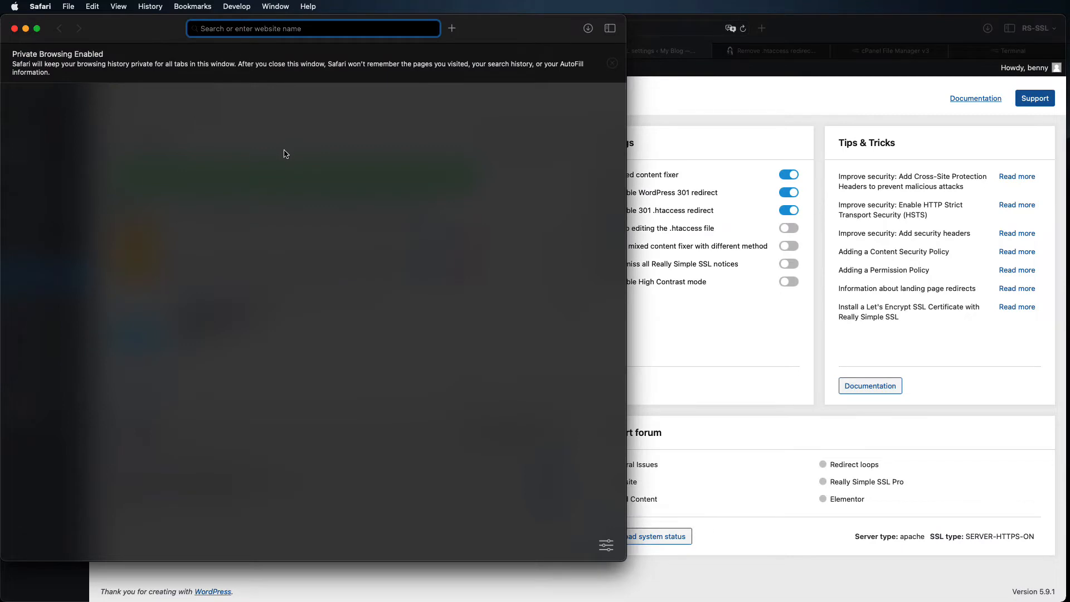
{"action": "type", "text": "http://eggsbenedict.xyz/"}
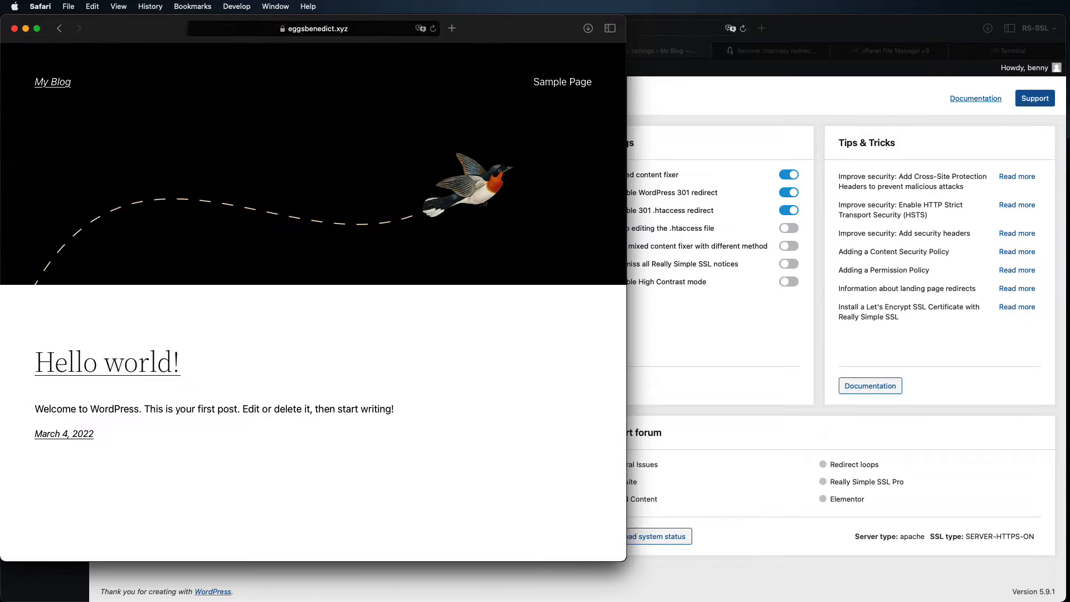
{"action": "left_click", "coordinate": [314, 29]}
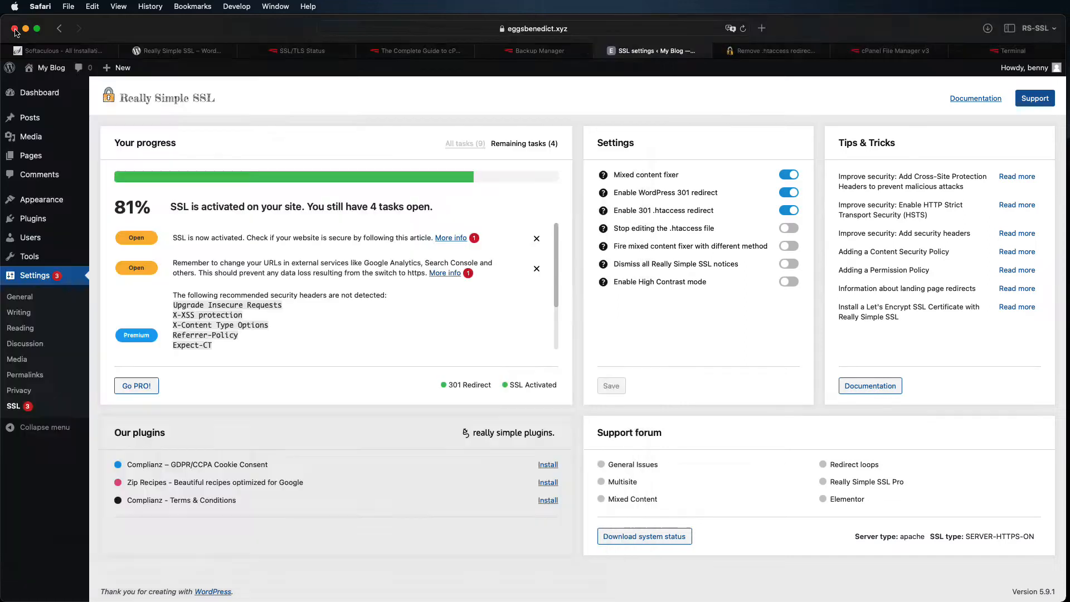
{"action": "mouse_move", "coordinate": [585, 238]}
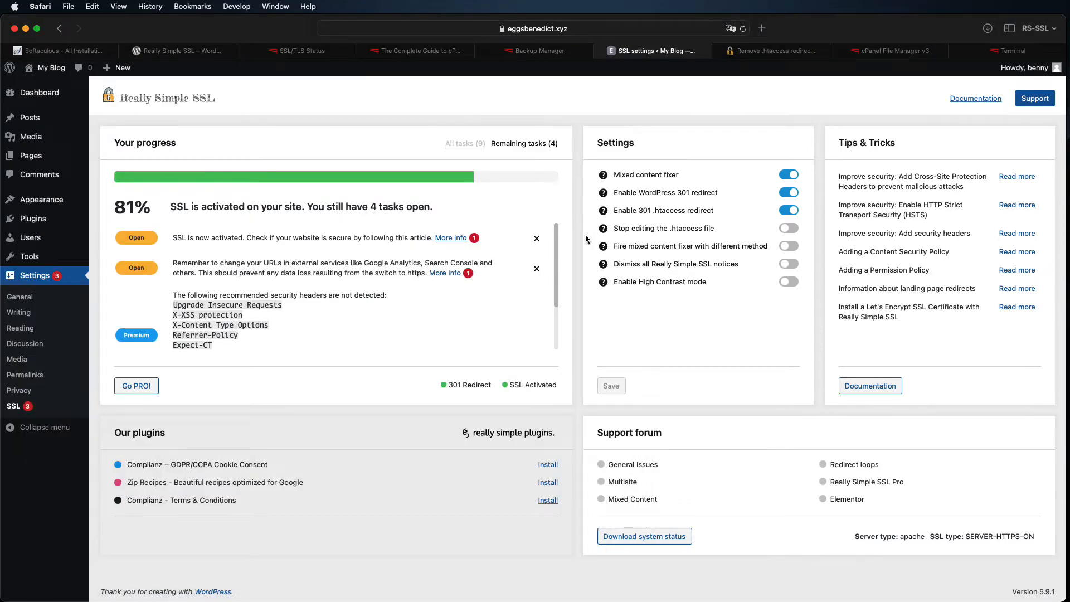
{"action": "mouse_move", "coordinate": [694, 152]}
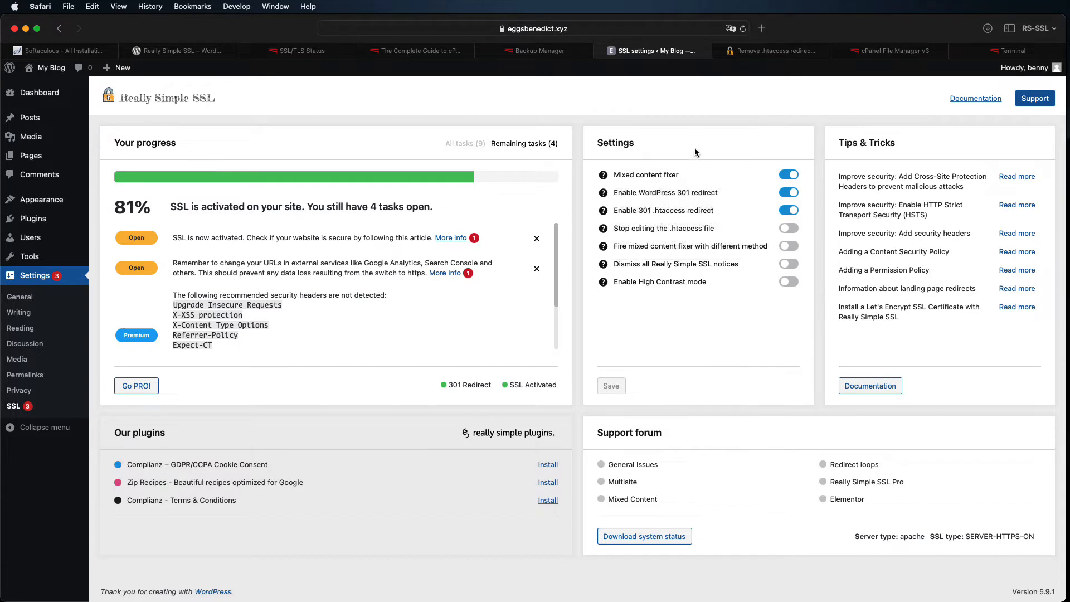
{"action": "mouse_move", "coordinate": [819, 96]}
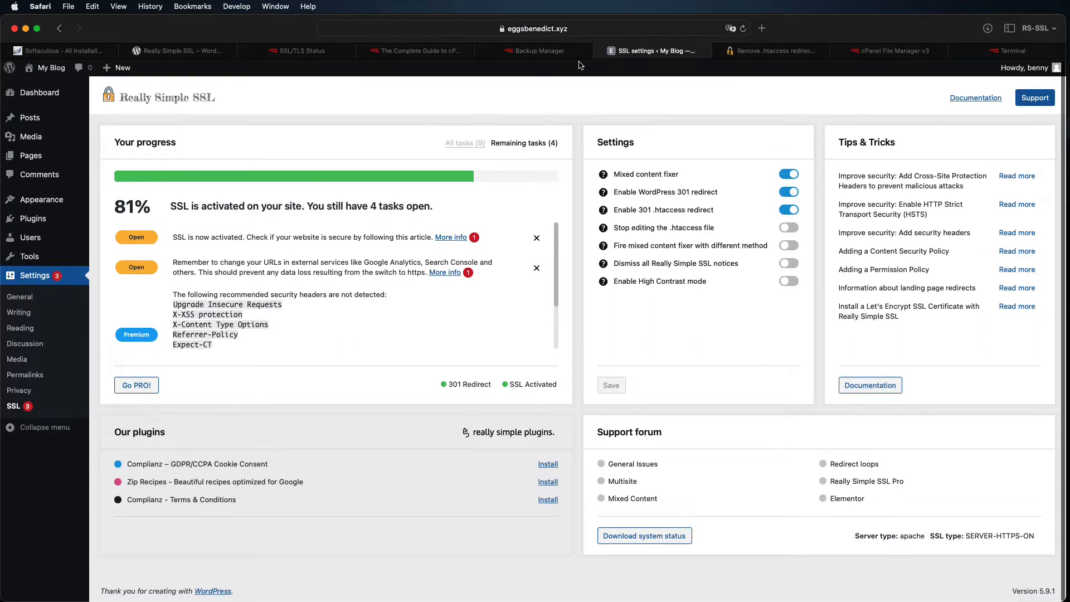
{"action": "mouse_move", "coordinate": [621, 71]}
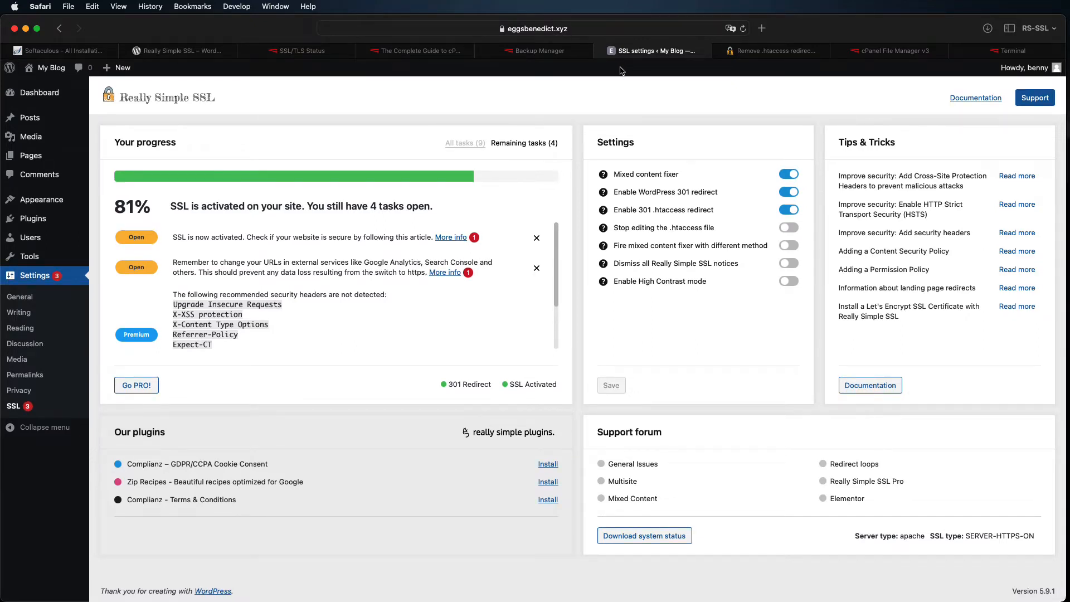
{"action": "mouse_move", "coordinate": [843, 102]}
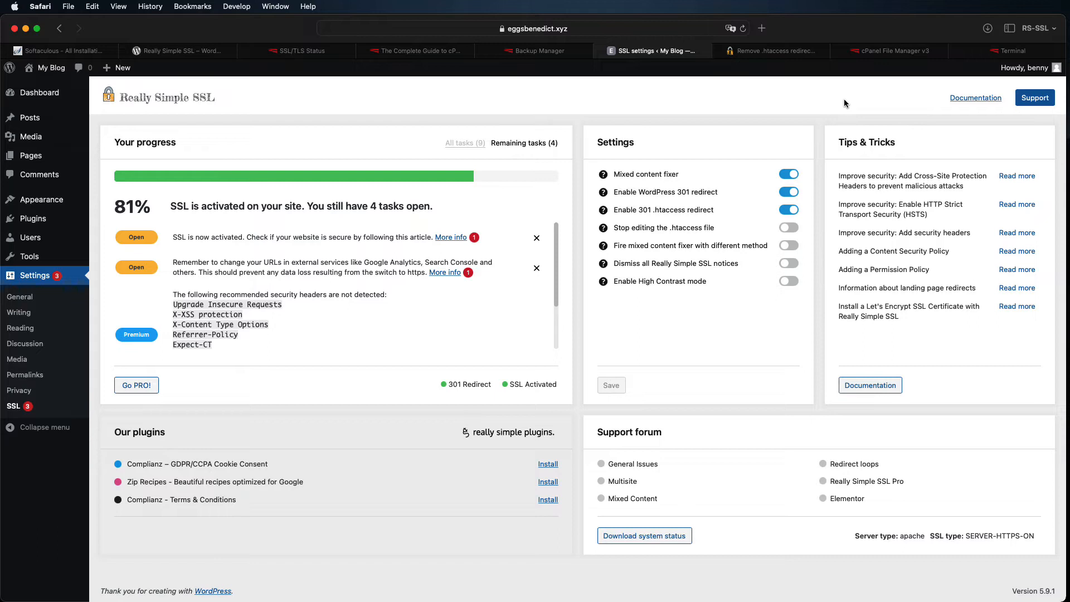
{"action": "mouse_move", "coordinate": [864, 84]}
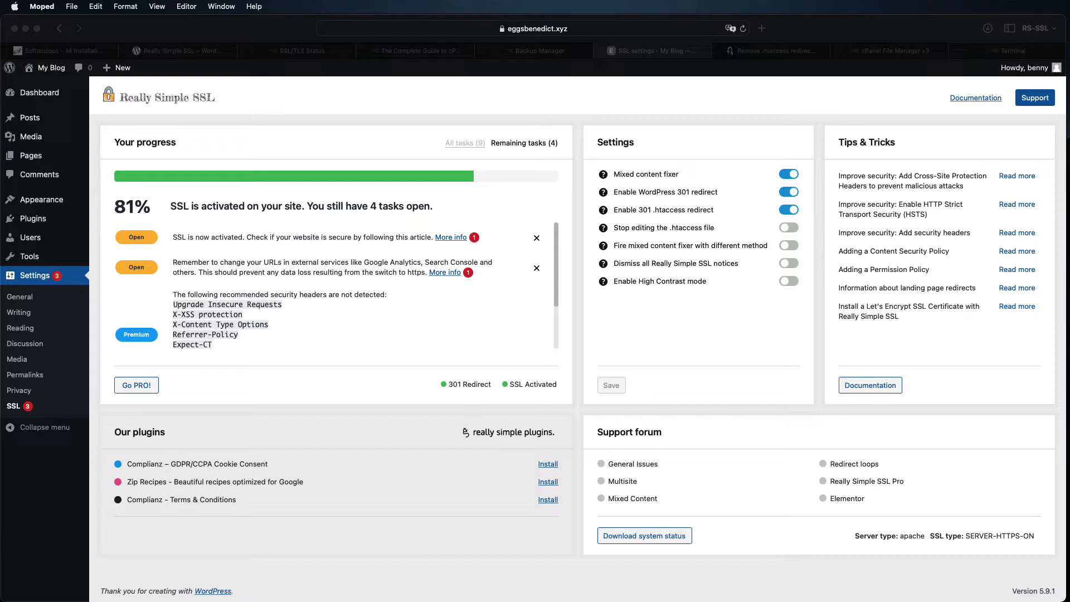
{"action": "mouse_move", "coordinate": [854, 109]}
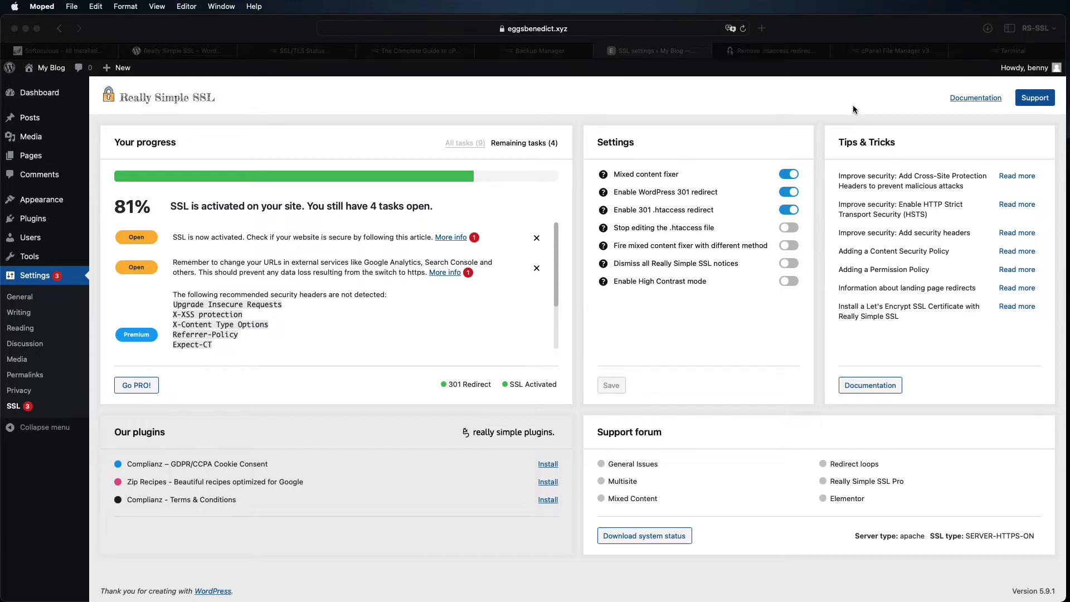
- Switch to the cPanel File Manager tab listing the home directory
{"action": "left_click", "coordinate": [895, 50]}
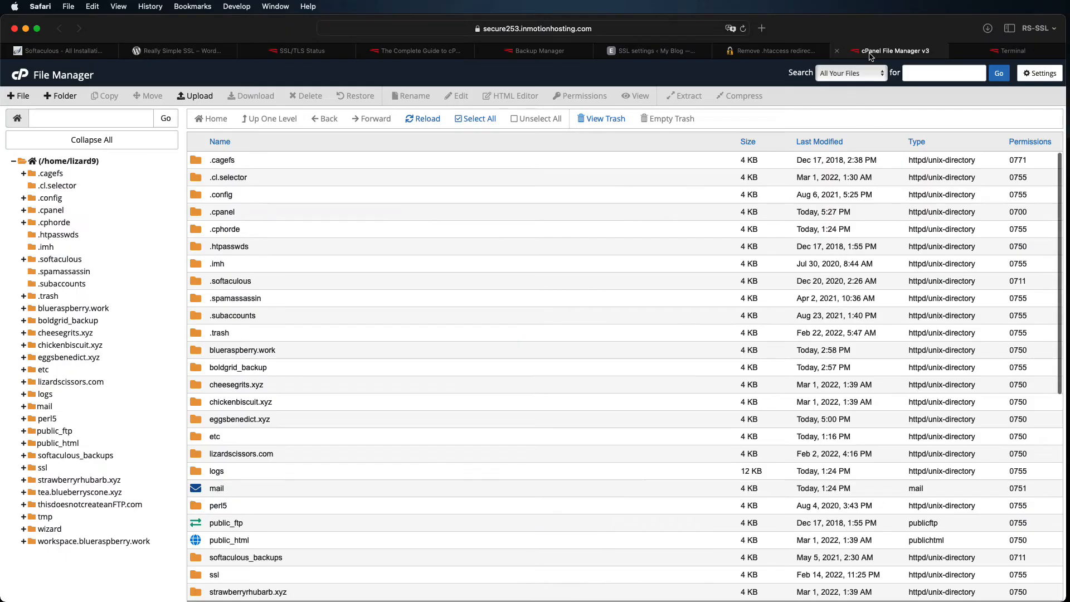
- Run 'wp plugin install really-simple-ssl --activate' in the cPanel Terminal
{"action": "left_click", "coordinate": [1009, 50]}
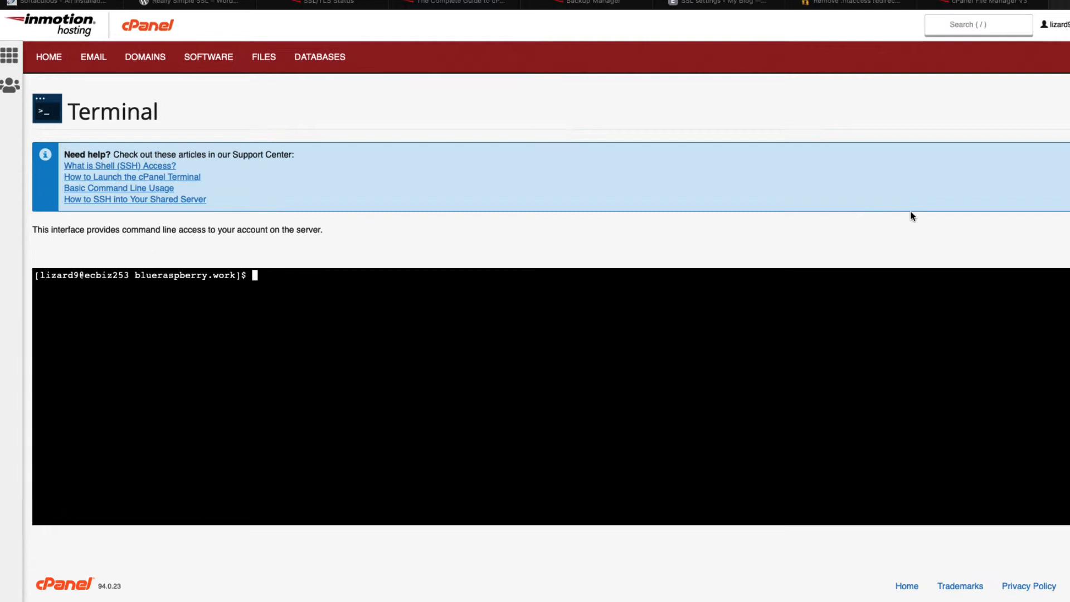
{"action": "scroll", "scroll_direction": "down", "scroll_amount": 3}
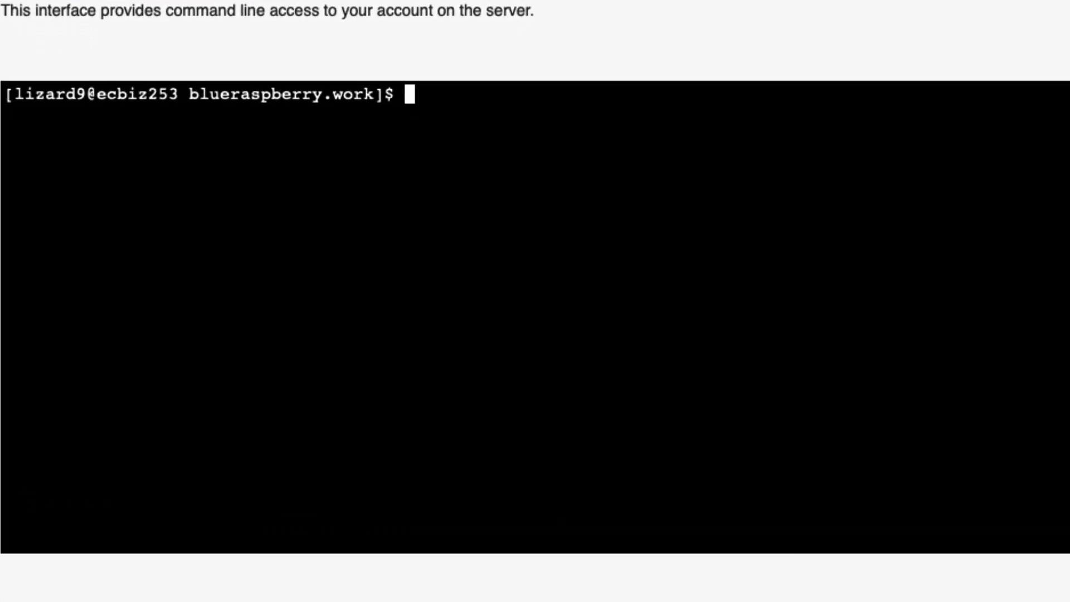
{"action": "type", "text": "w"}
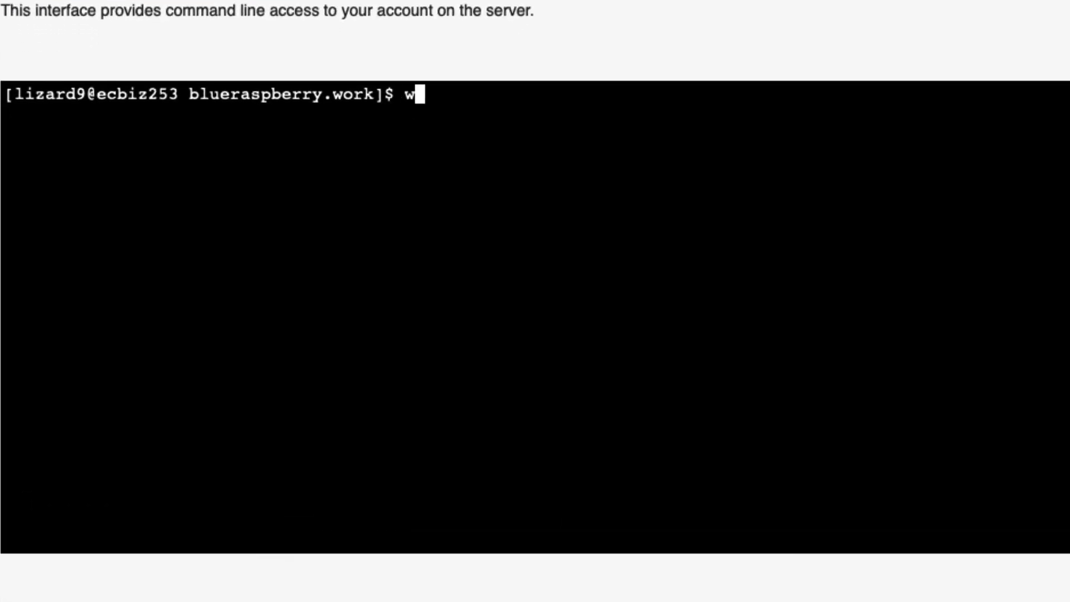
{"action": "type", "text": "p plugin"}
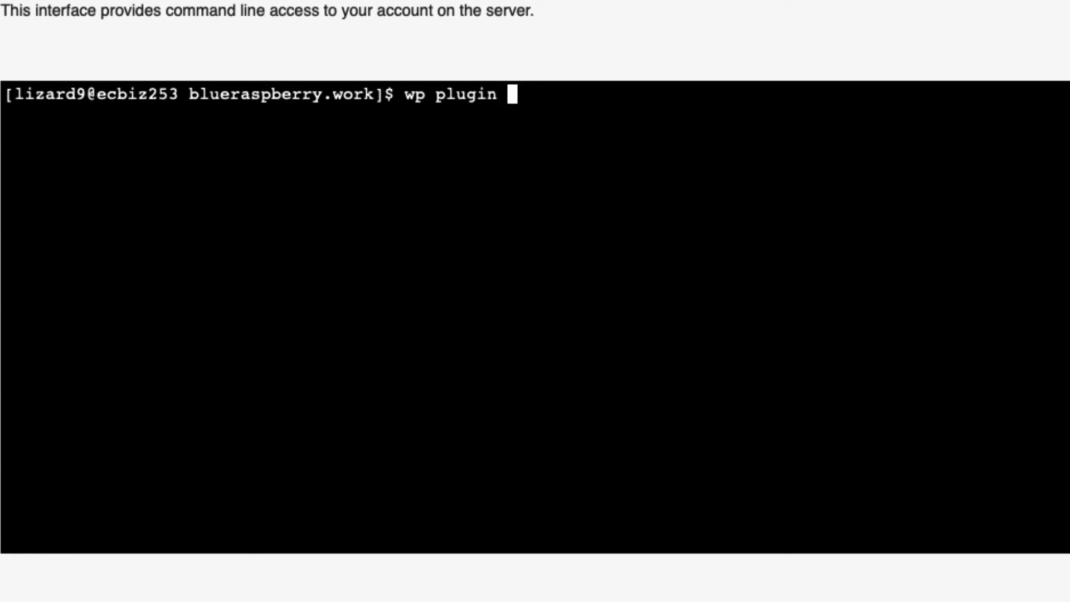
{"action": "type", "text": "install"}
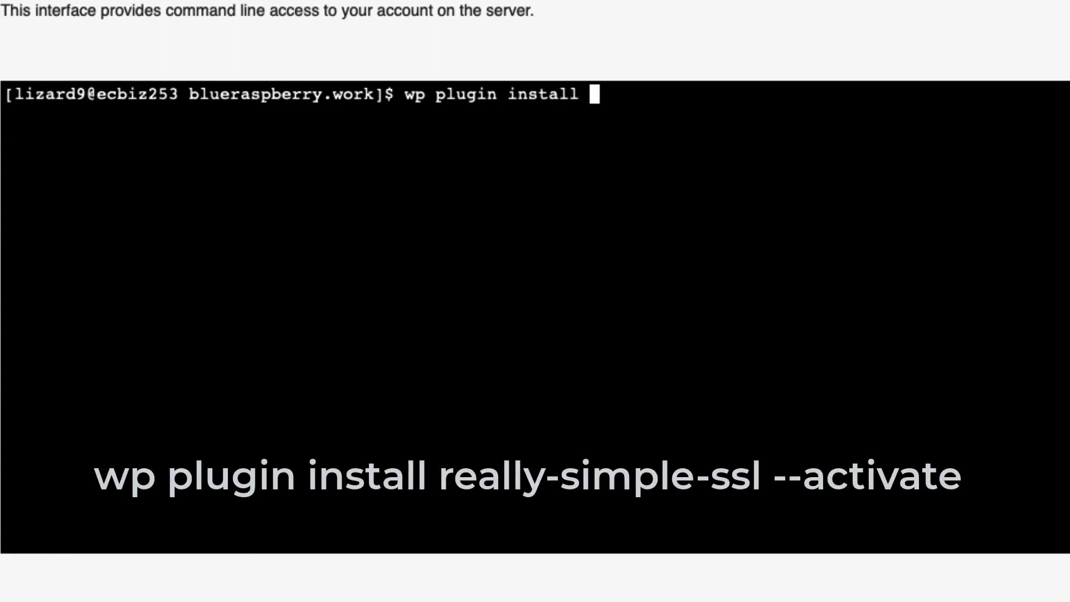
{"action": "type", "text": "really-sim"}
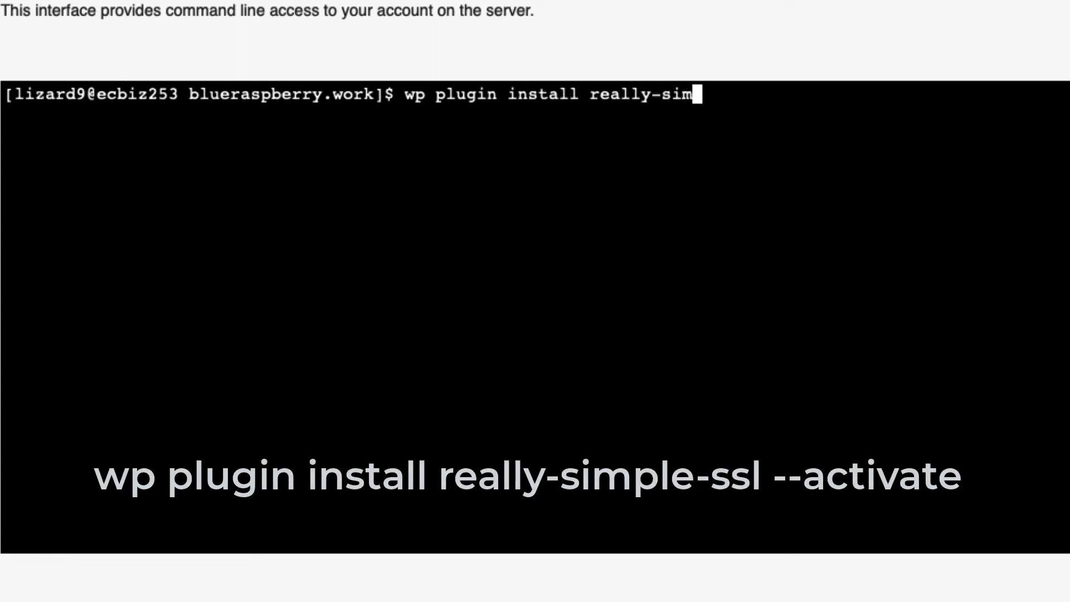
{"action": "type", "text": "ple-s"}
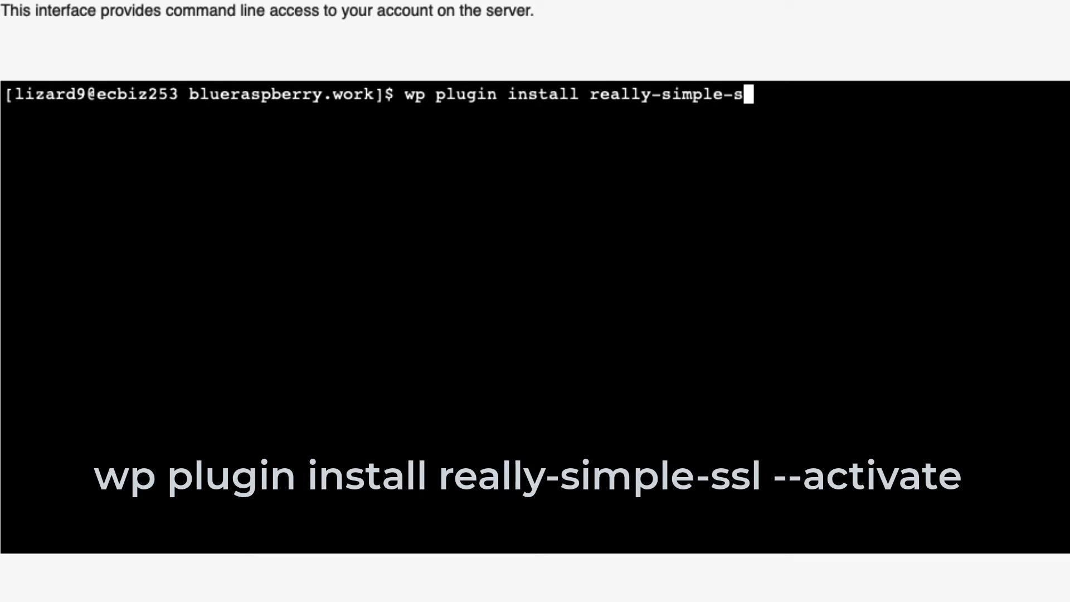
{"action": "type", "text": "l --"}
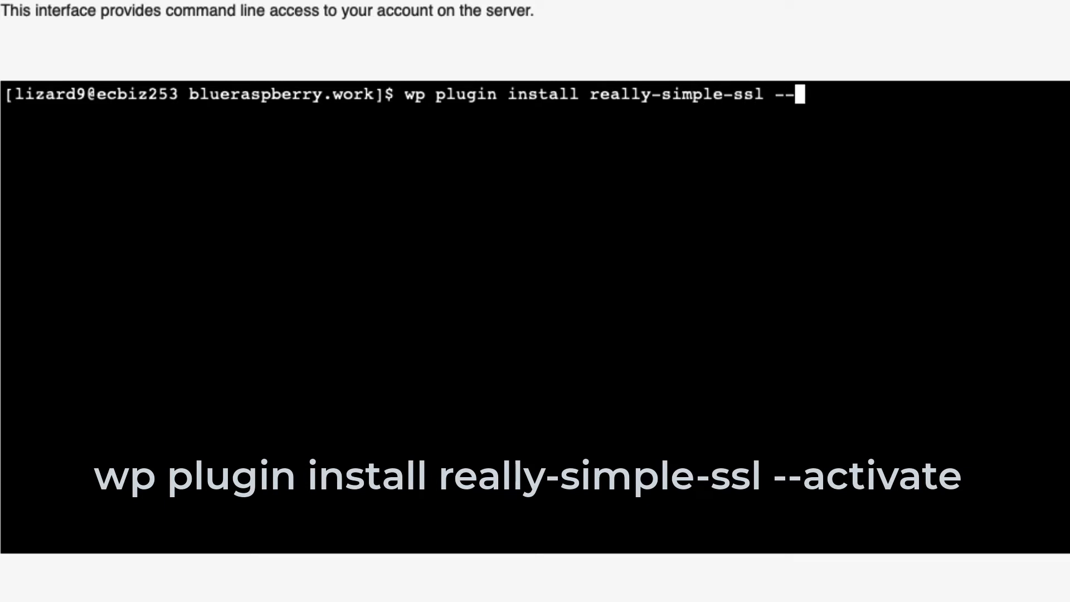
{"action": "type", "text": "activate"}
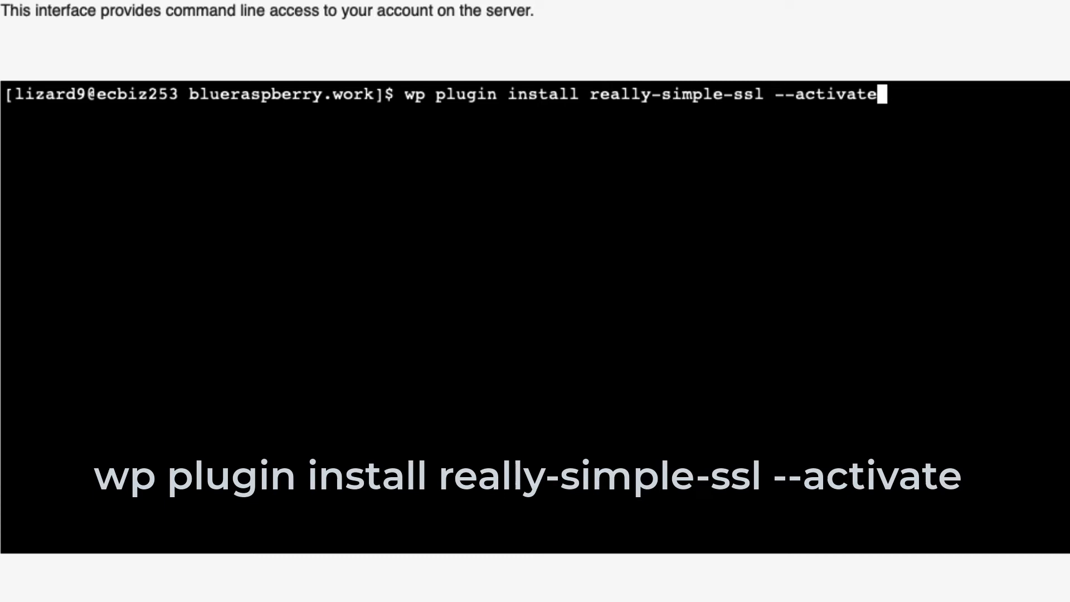
{"action": "key", "text": "Return"}
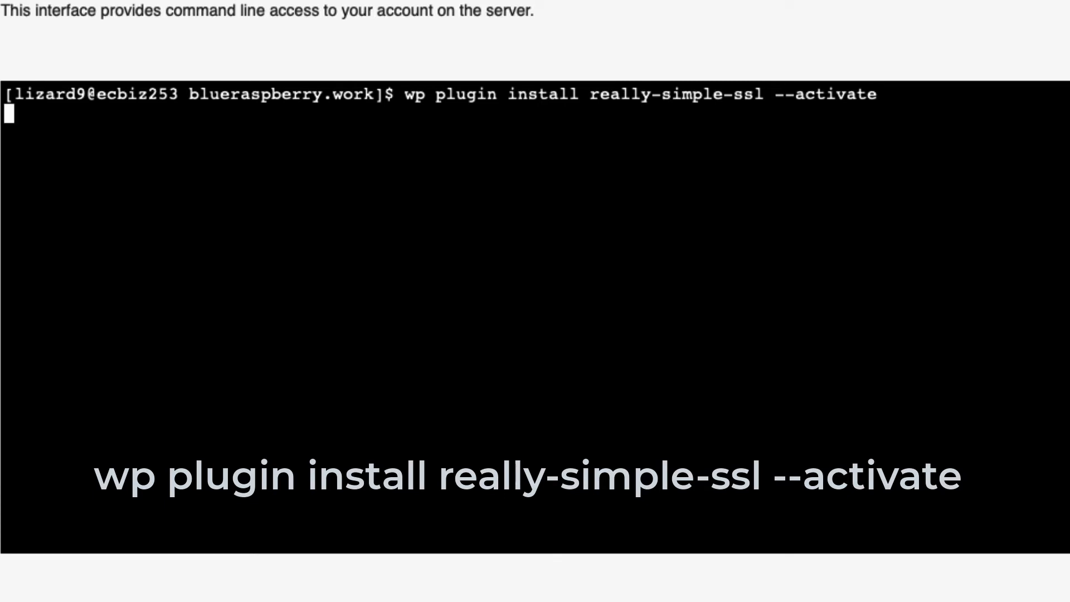
- Run 'wp rsssl activate_ssl' after the install succeeds, getting 'SSL activated' reported
{"action": "key", "text": "Return"}
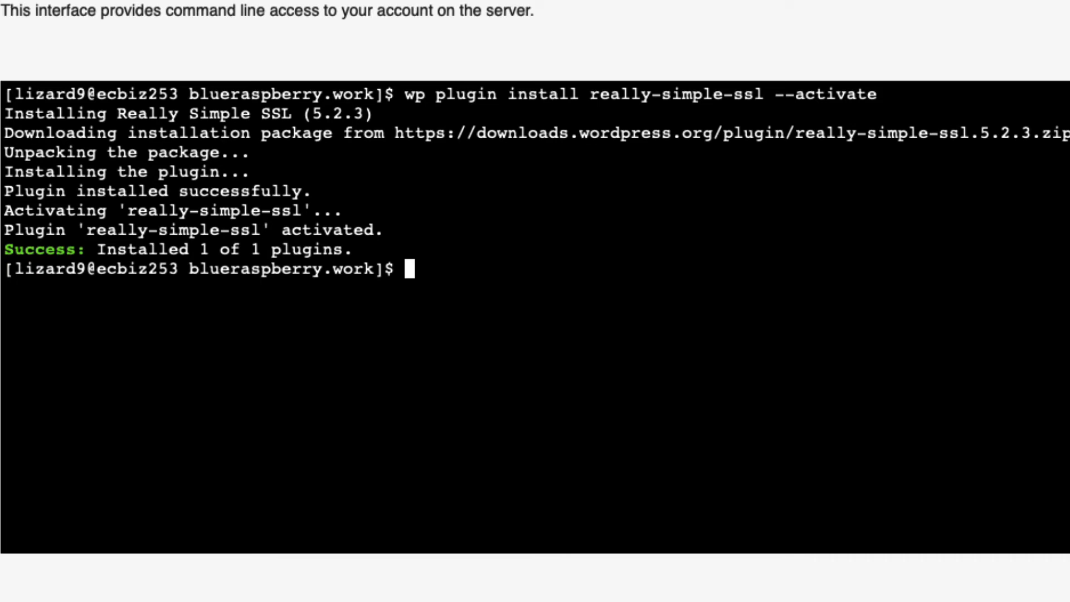
{"action": "type", "text": "wp"}
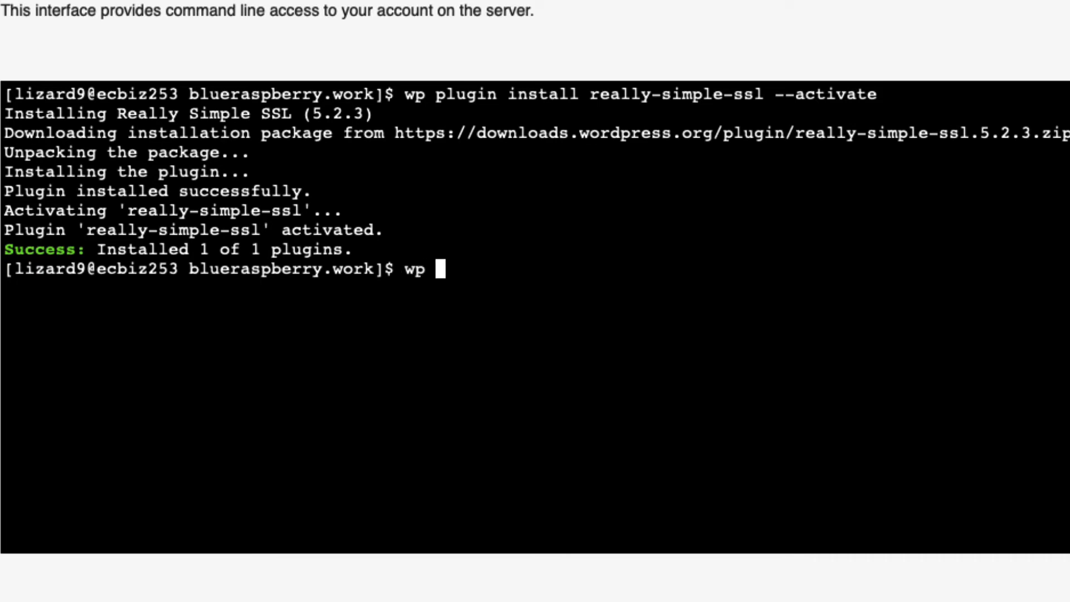
{"action": "type", "text": "rs"}
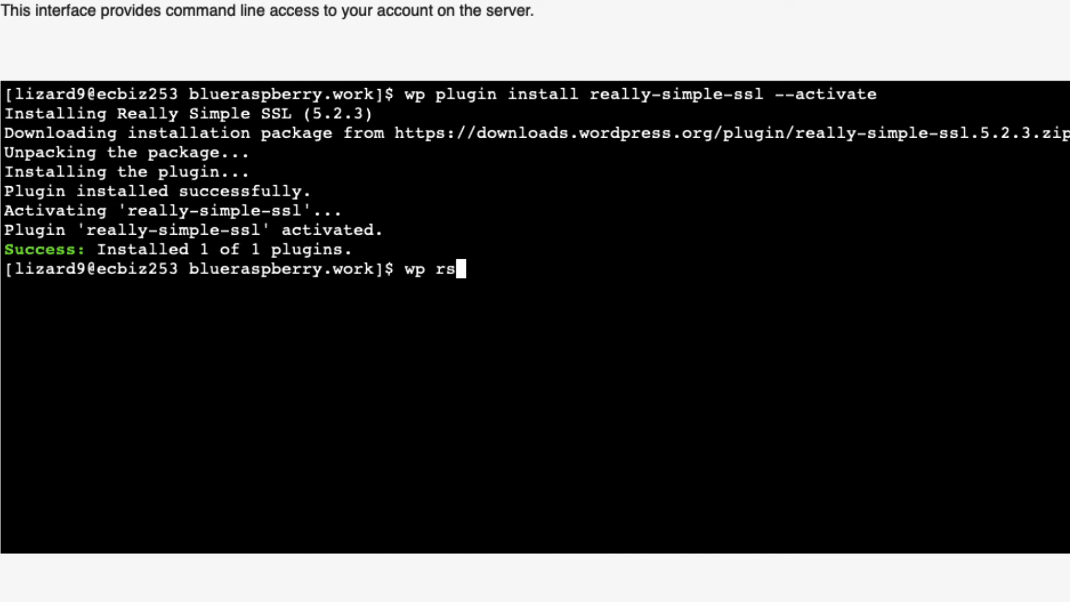
{"action": "type", "text": "ssl"}
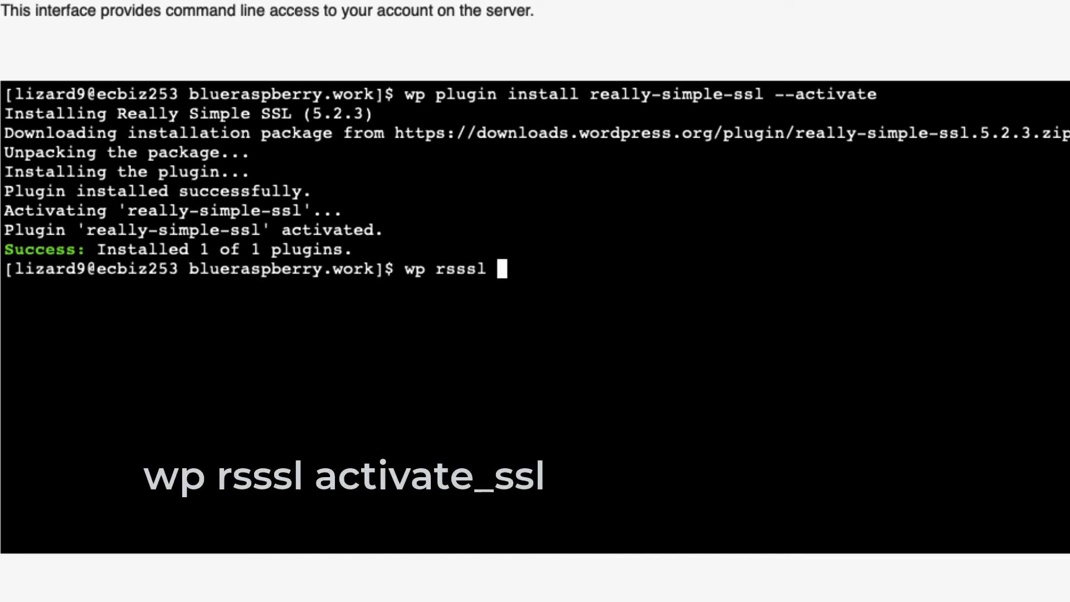
{"action": "type", "text": "activate"}
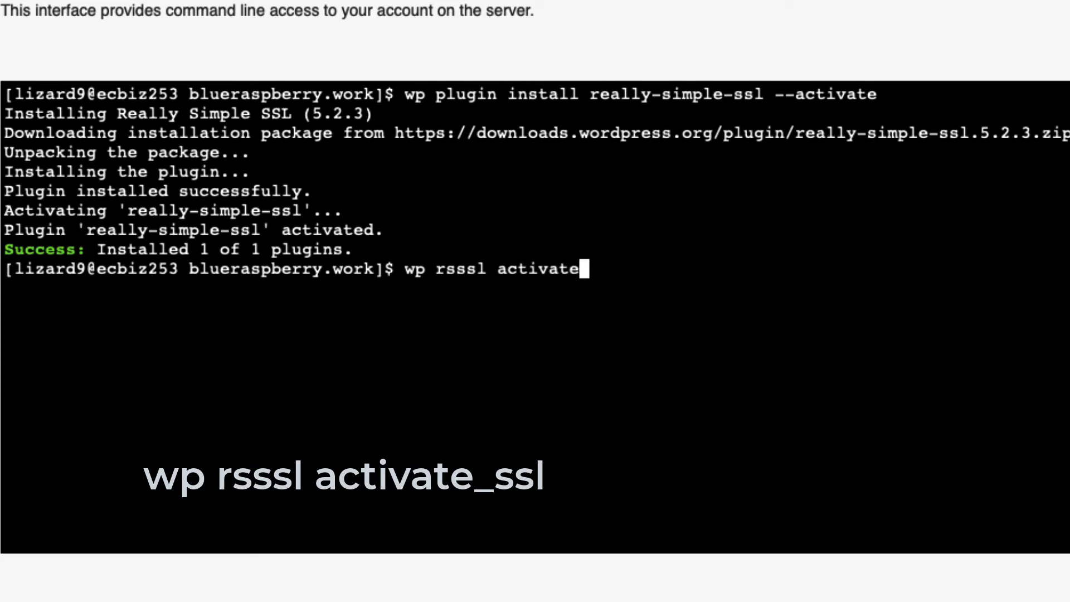
{"action": "type", "text": "ssl"}
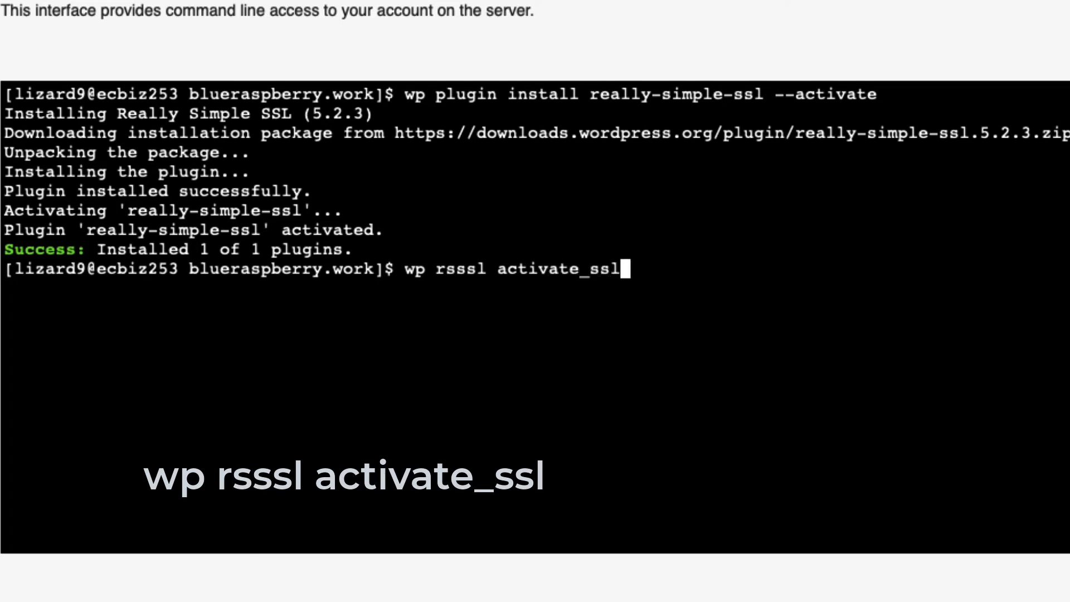
{"action": "key", "text": "Return"}
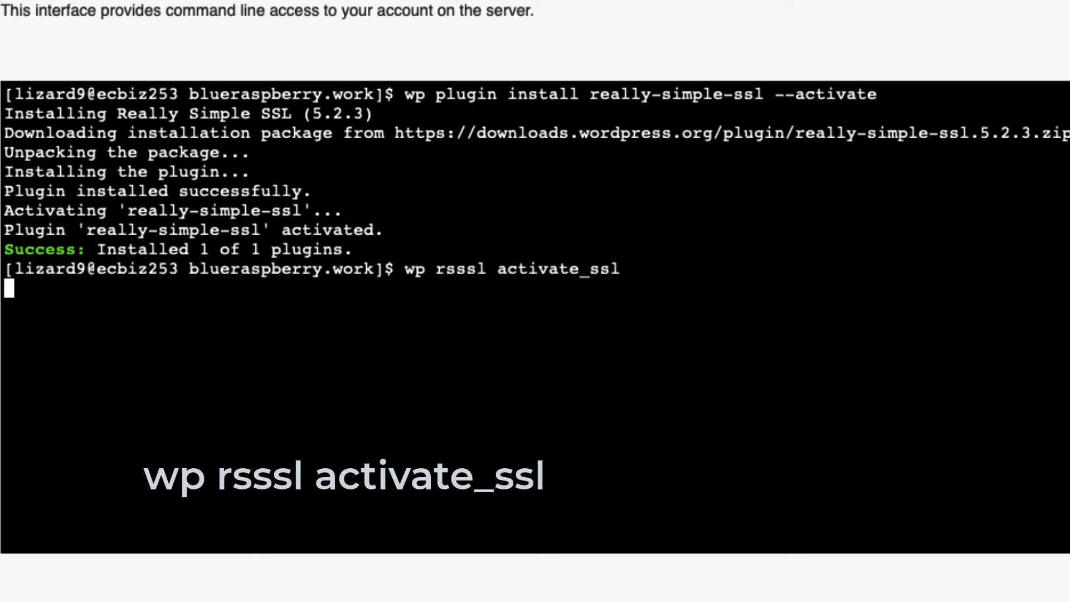
{"action": "key", "text": "Return"}
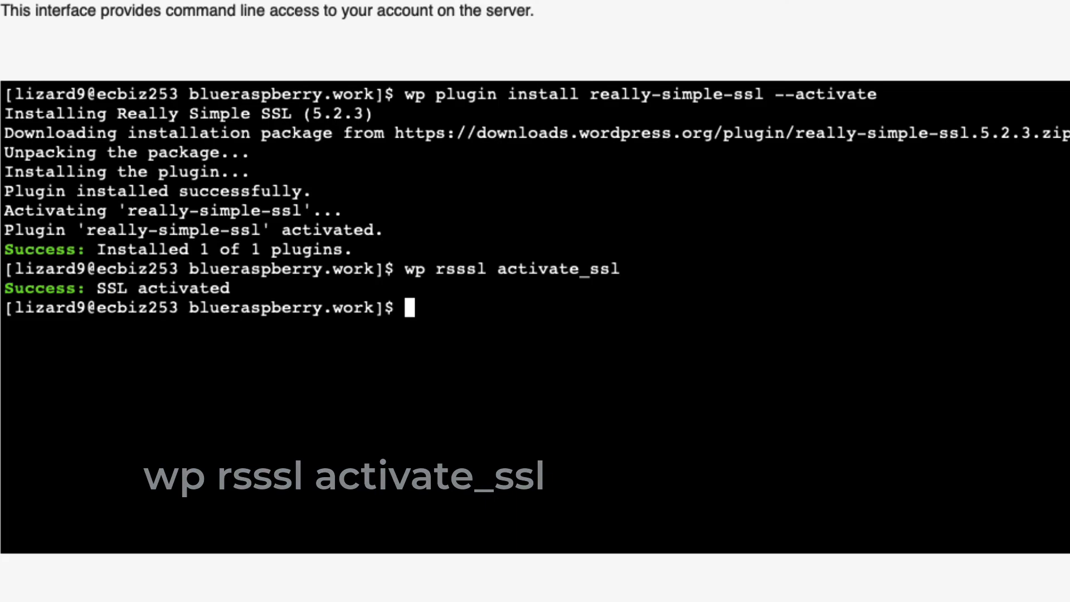
{"action": "scroll", "scroll_direction": "up", "scroll_amount": 3}
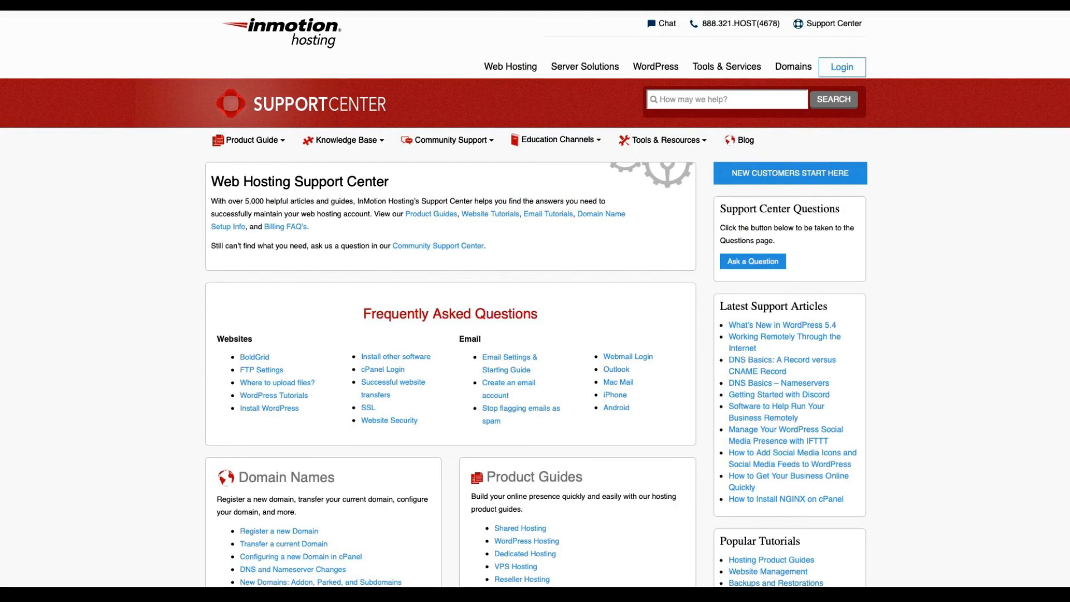
- Navigate the account panel to the Manual WordPress Installation support article
{"action": "left_click", "coordinate": [840, 67]}
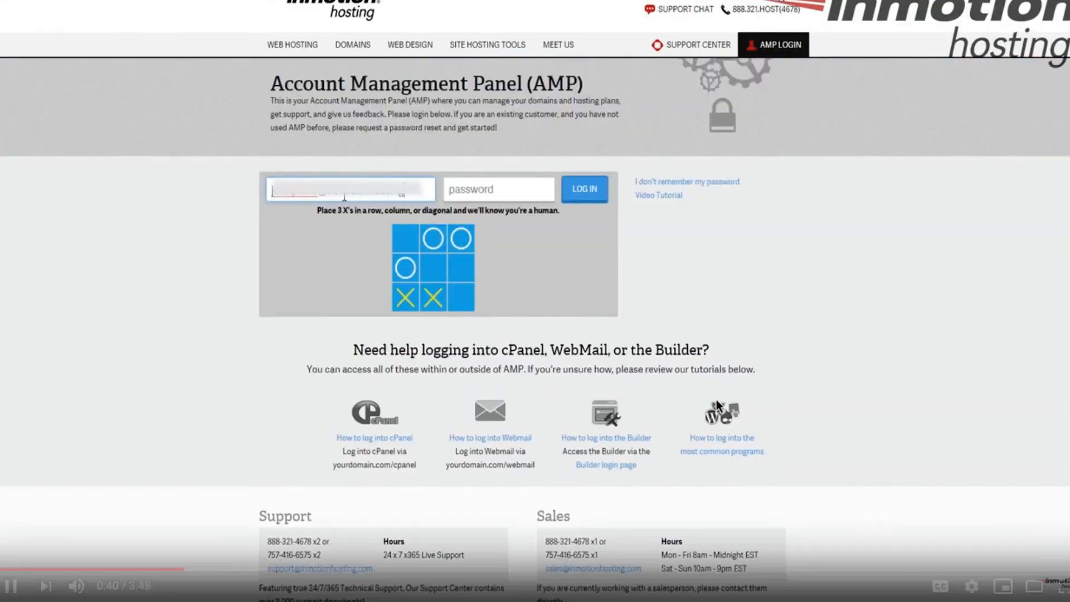
{"action": "left_click", "coordinate": [582, 188]}
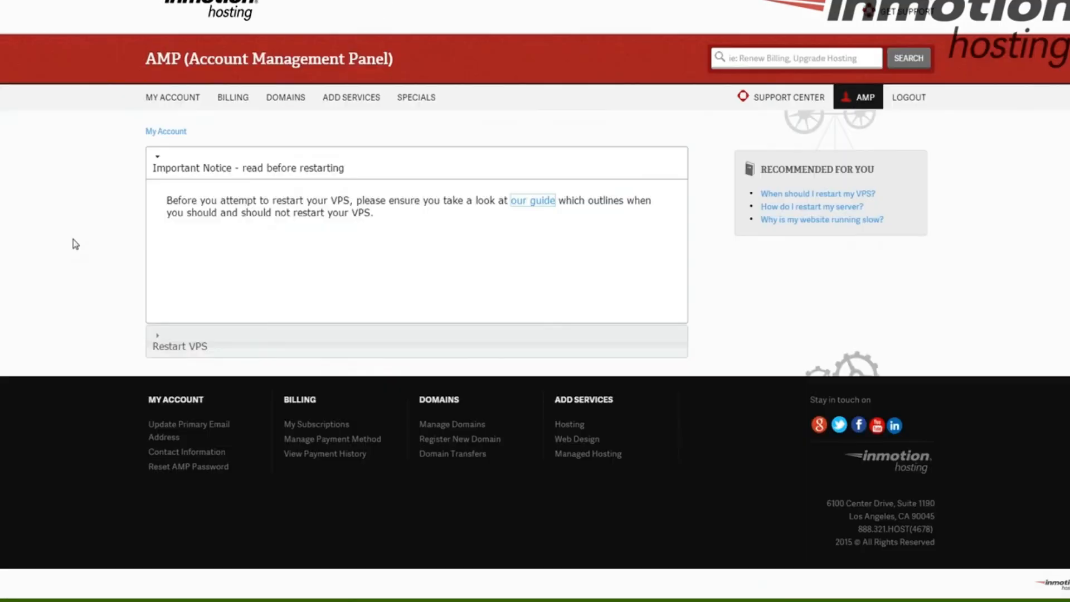
{"action": "left_click", "coordinate": [532, 200]}
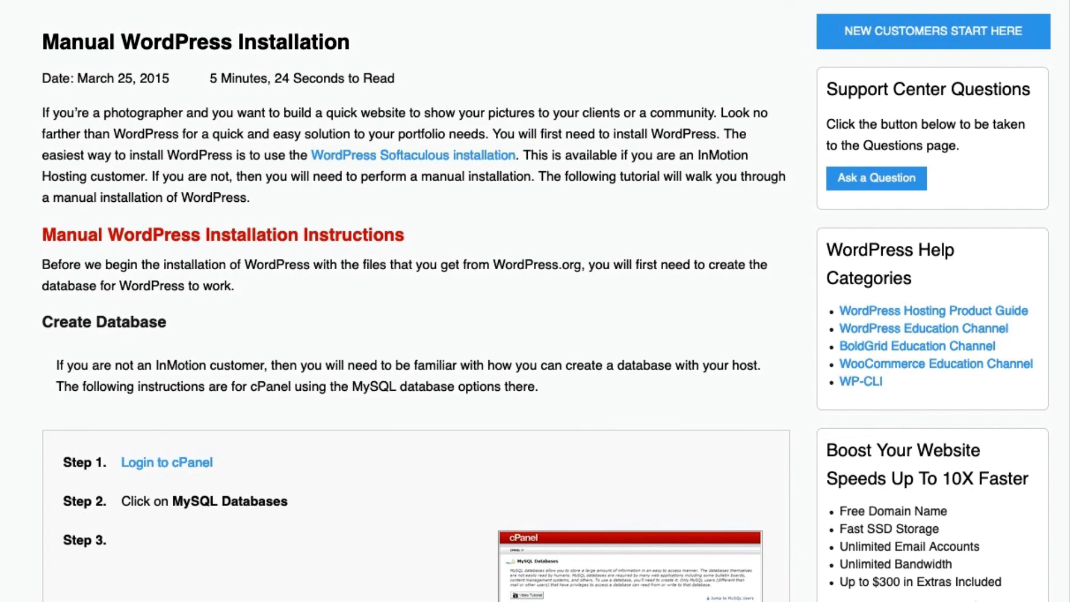